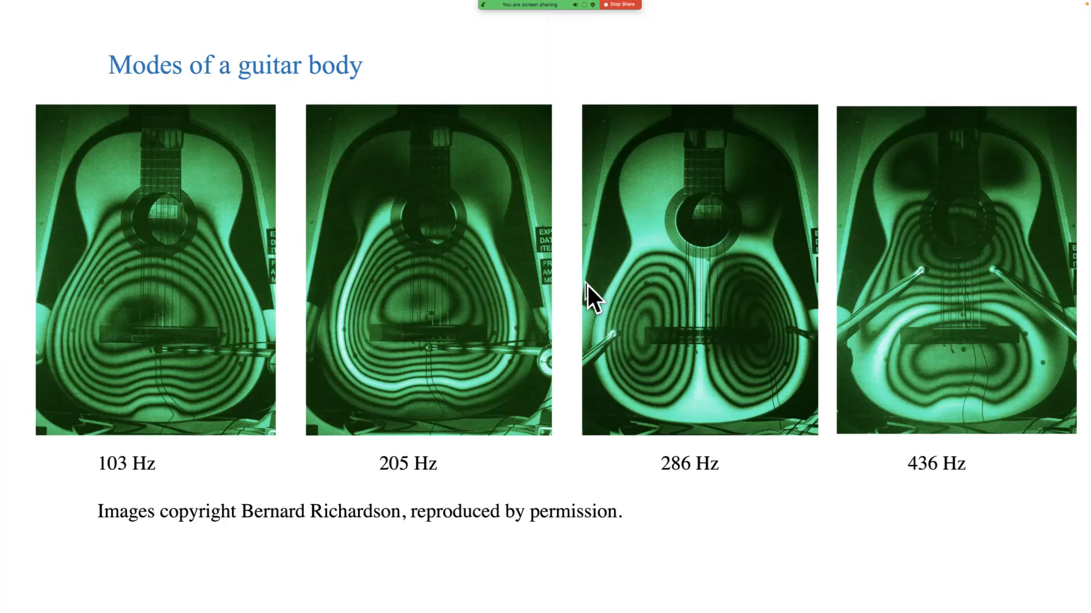
mouse_move(191, 355)
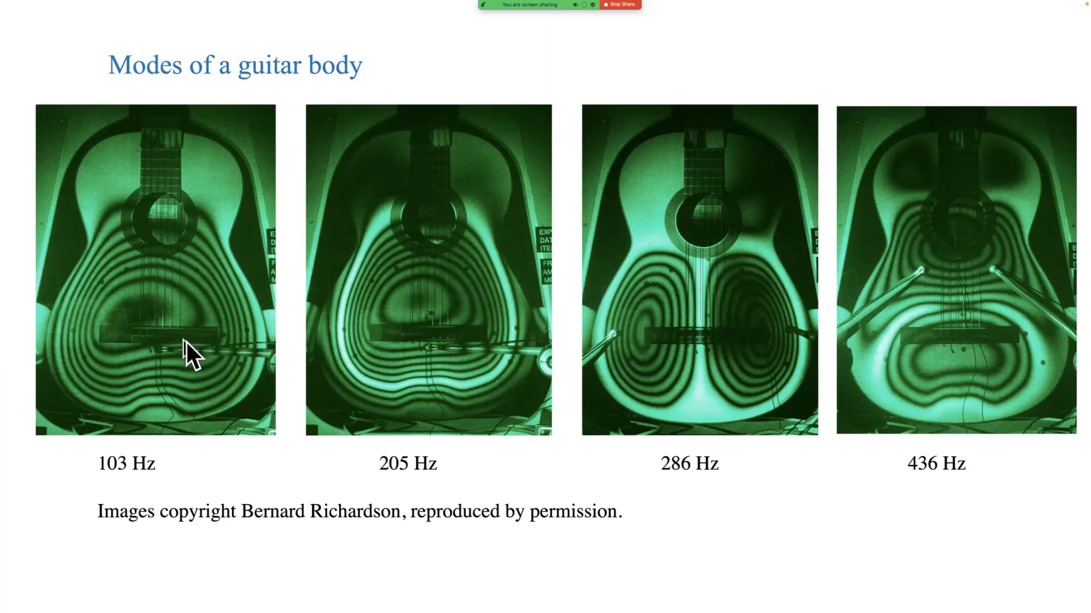
mouse_move(264, 368)
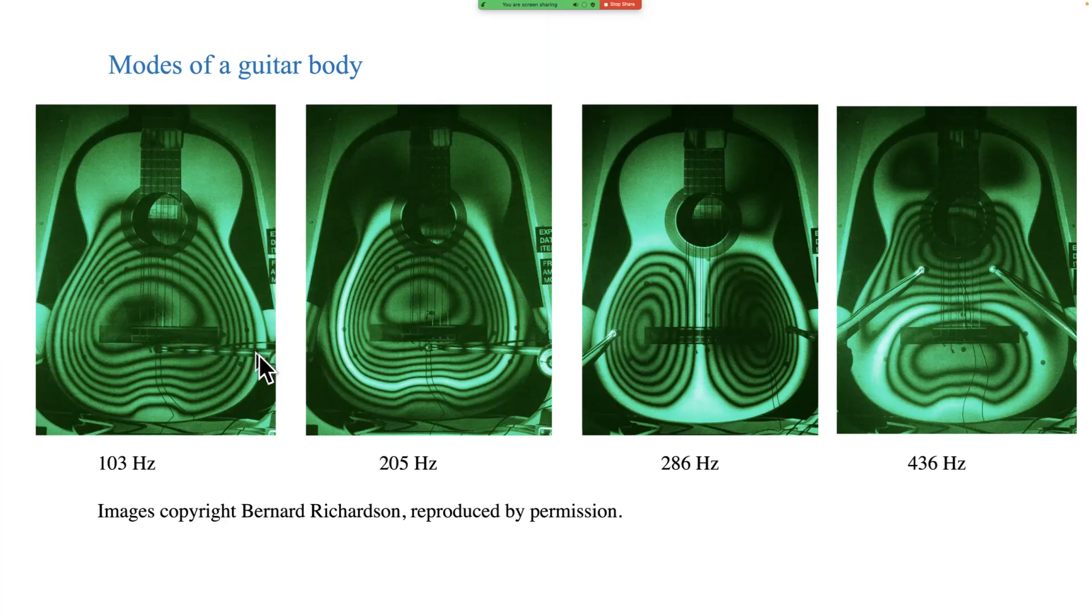
mouse_move(383, 343)
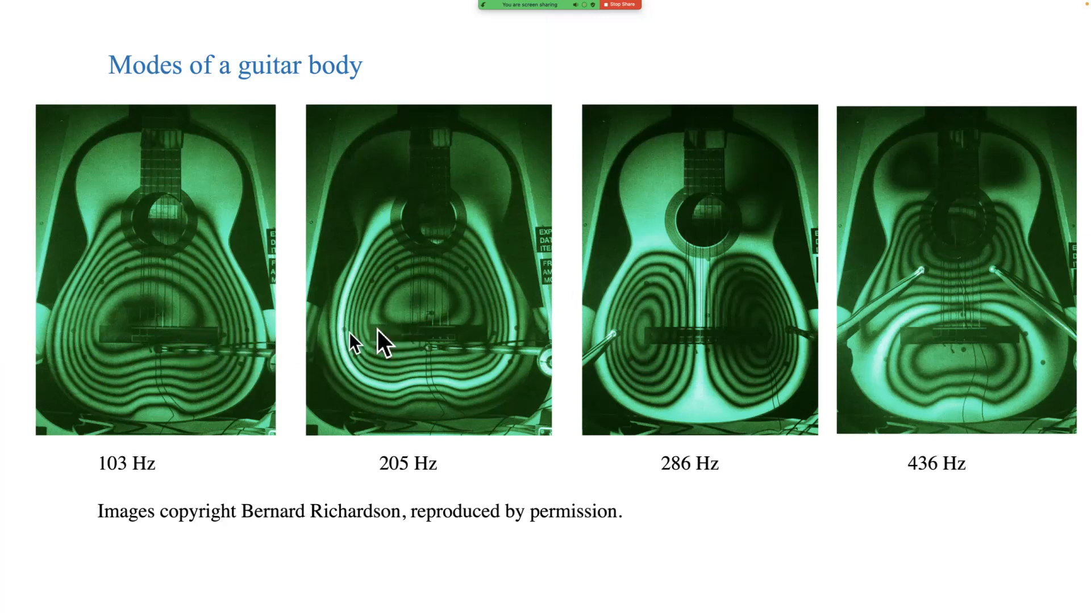
mouse_move(403, 323)
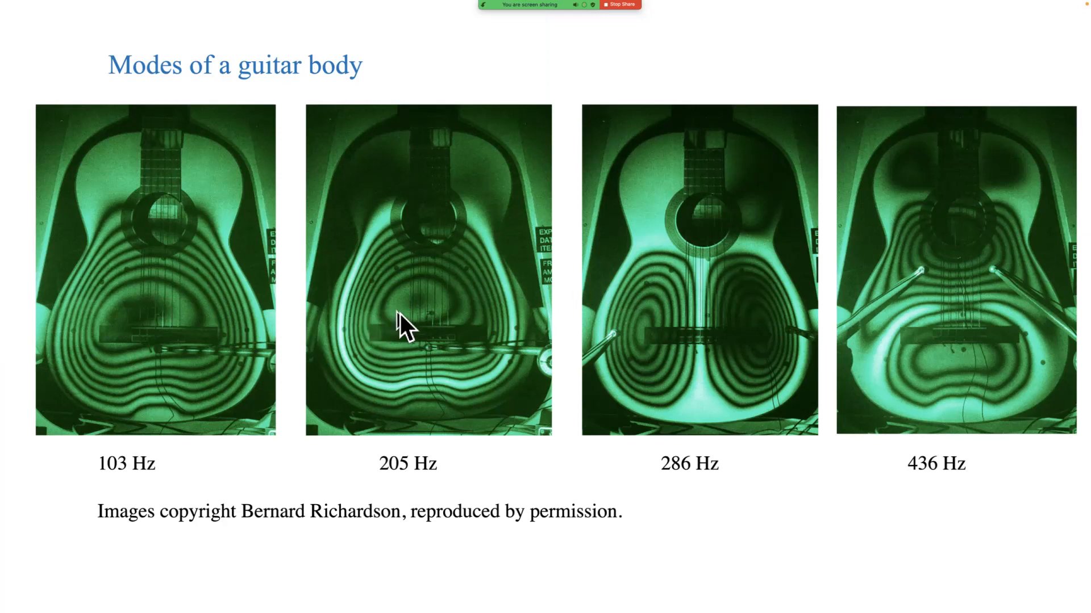
mouse_move(233, 361)
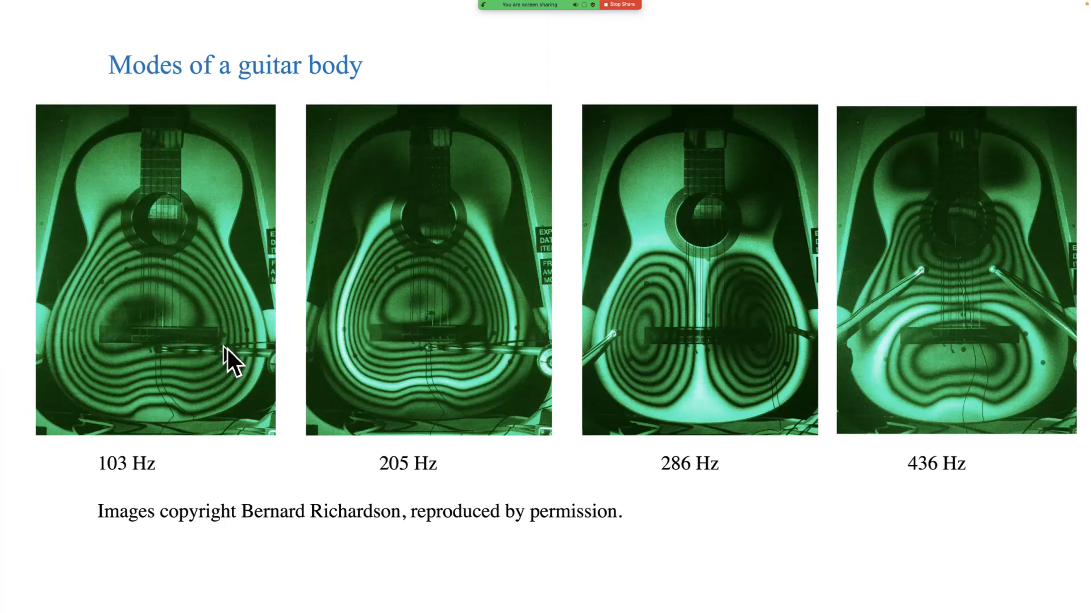
mouse_move(102, 328)
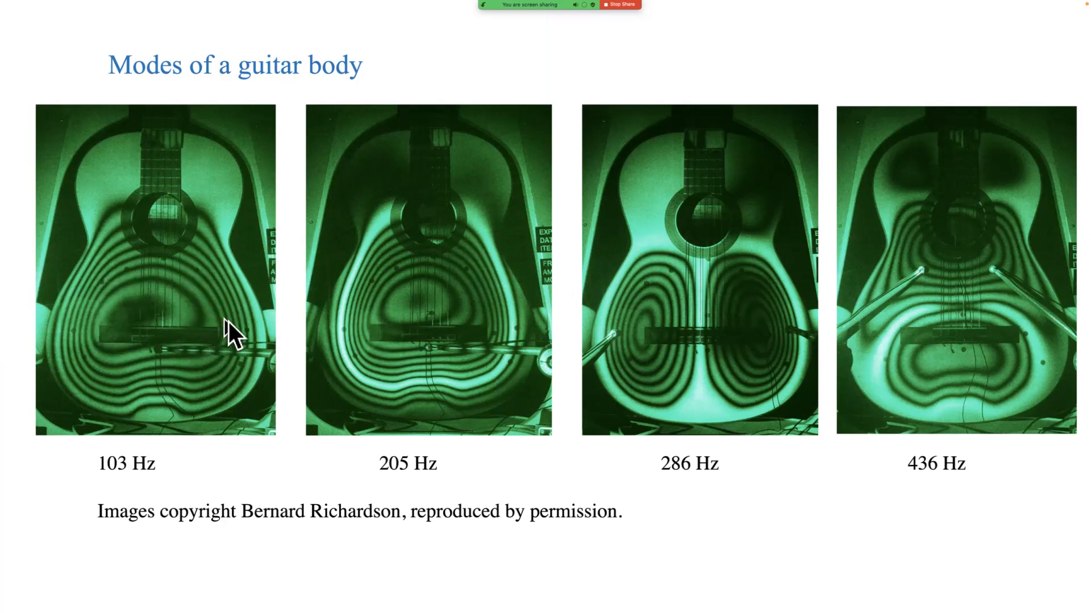
mouse_move(402, 341)
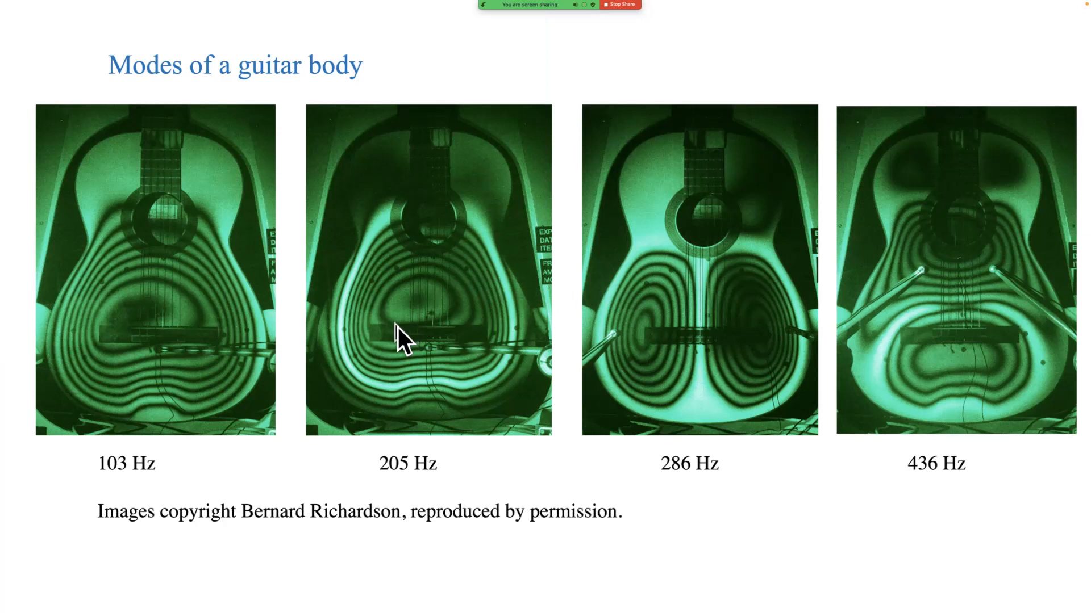
mouse_move(400, 338)
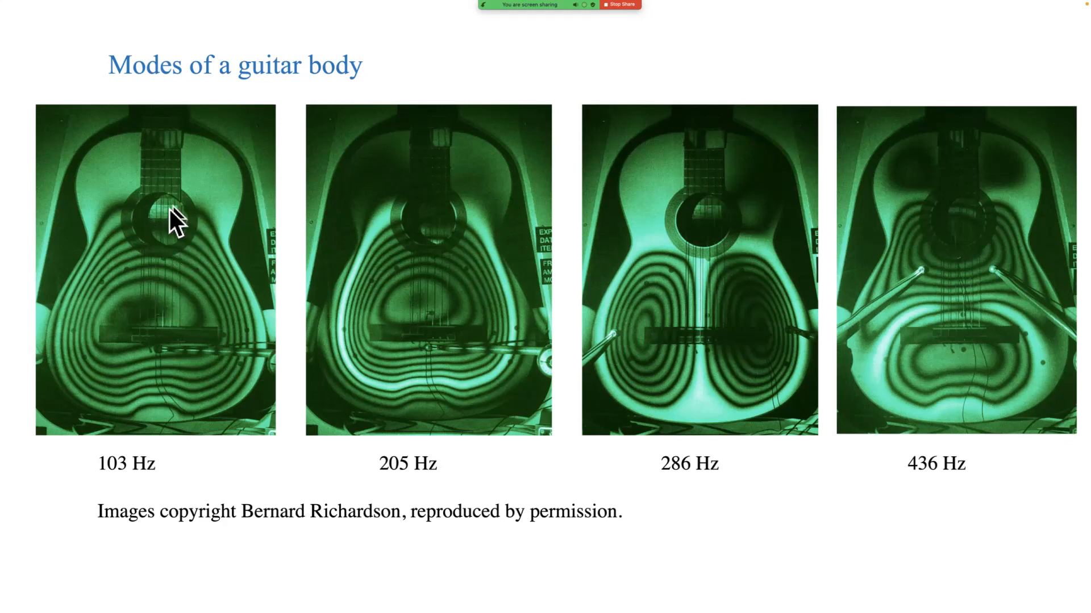
mouse_move(184, 240)
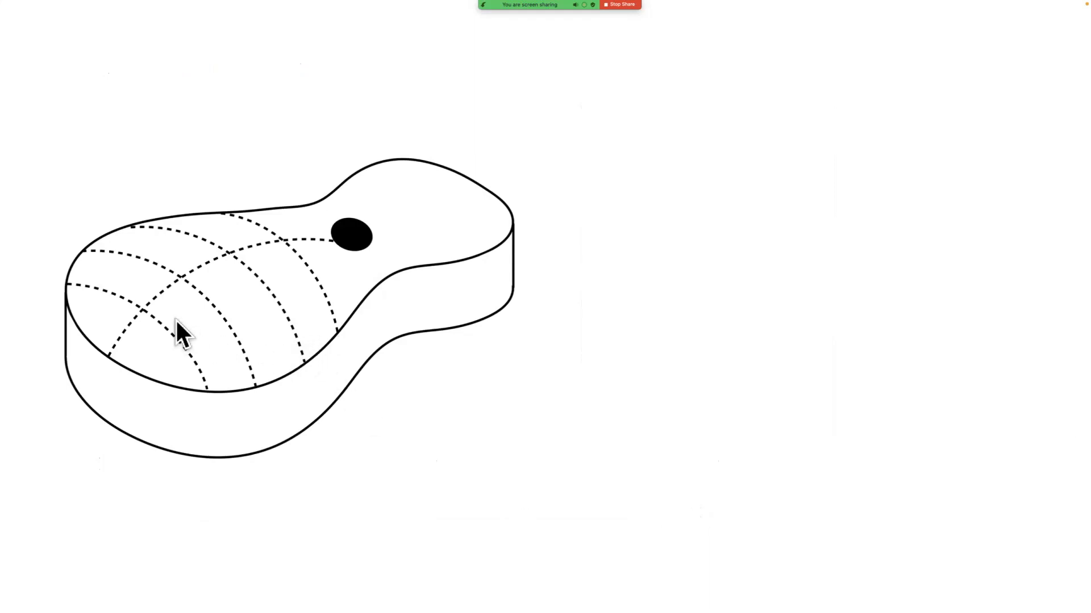
mouse_move(317, 261)
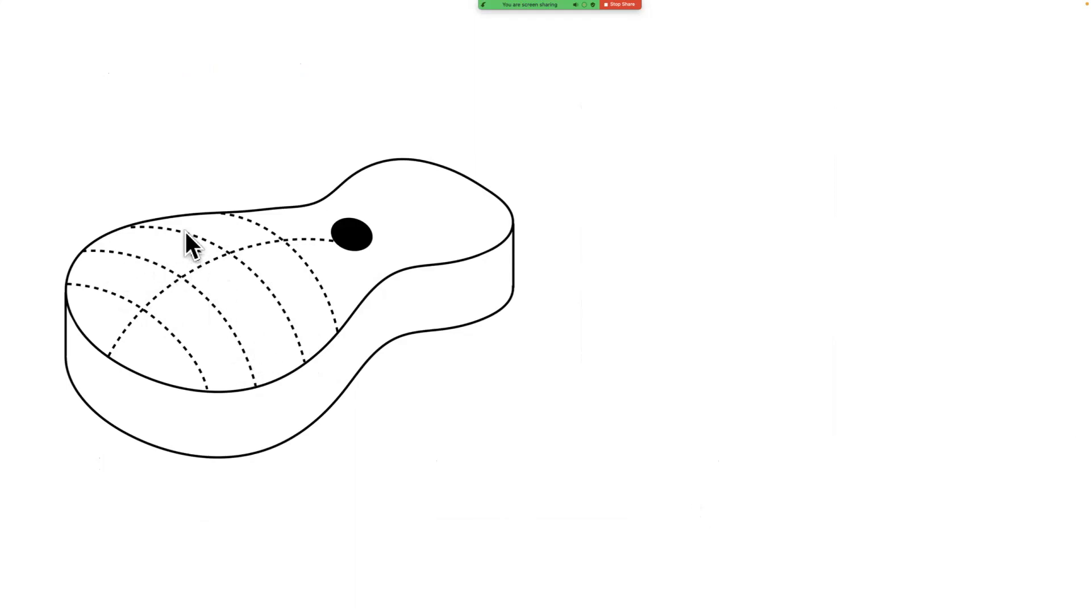
mouse_move(313, 250)
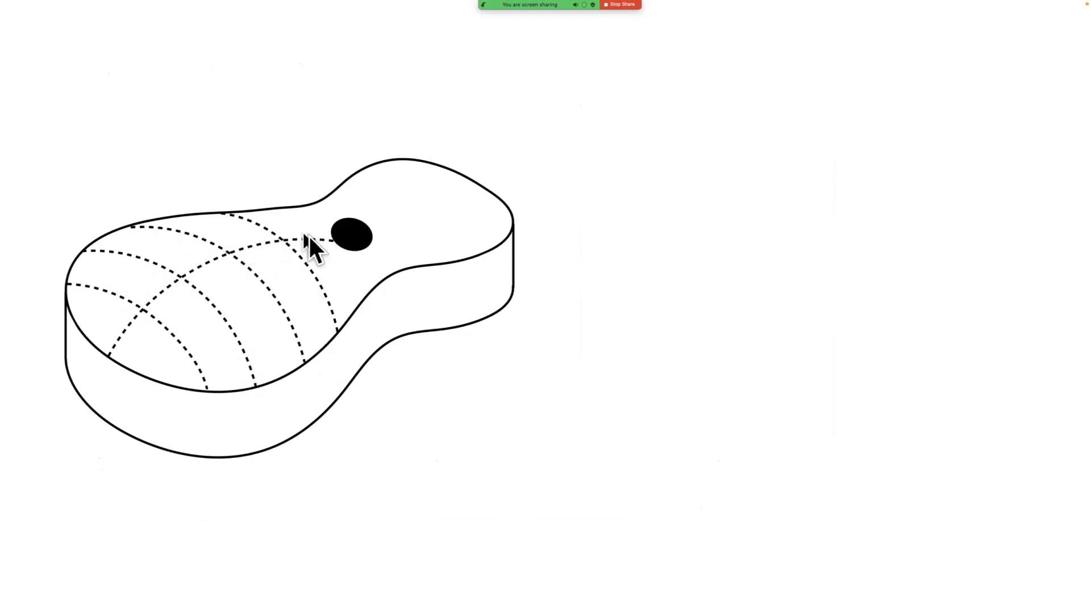
mouse_move(314, 252)
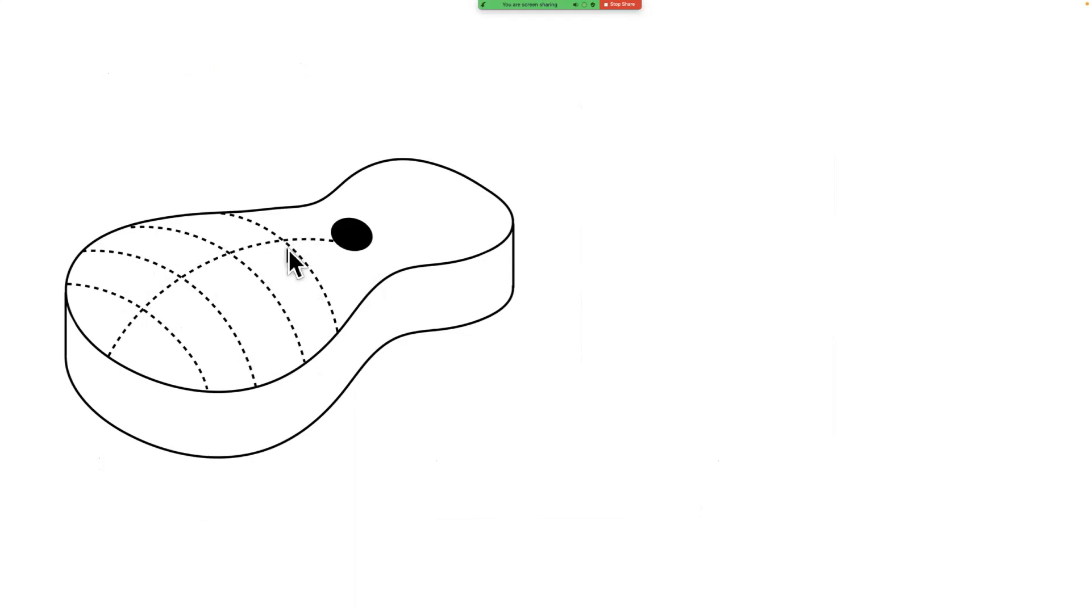
mouse_move(100, 415)
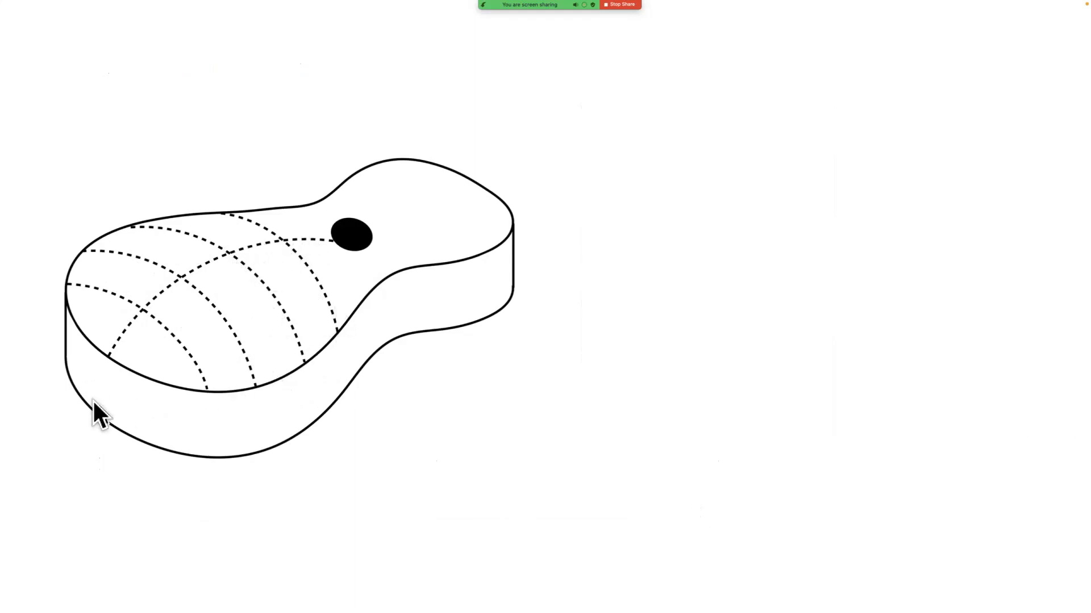
mouse_move(602, 309)
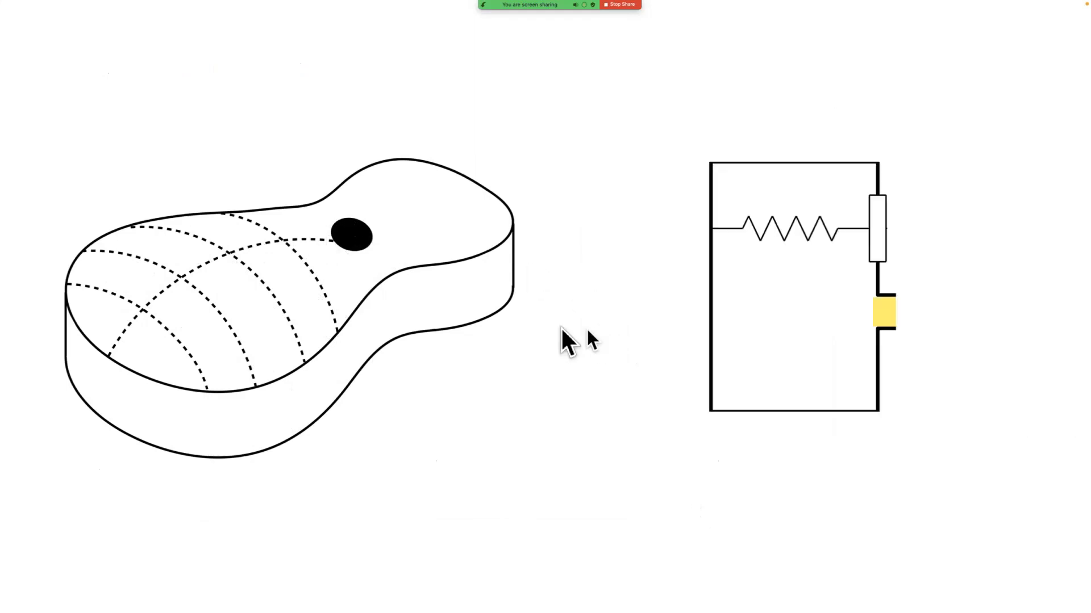
mouse_move(526, 396)
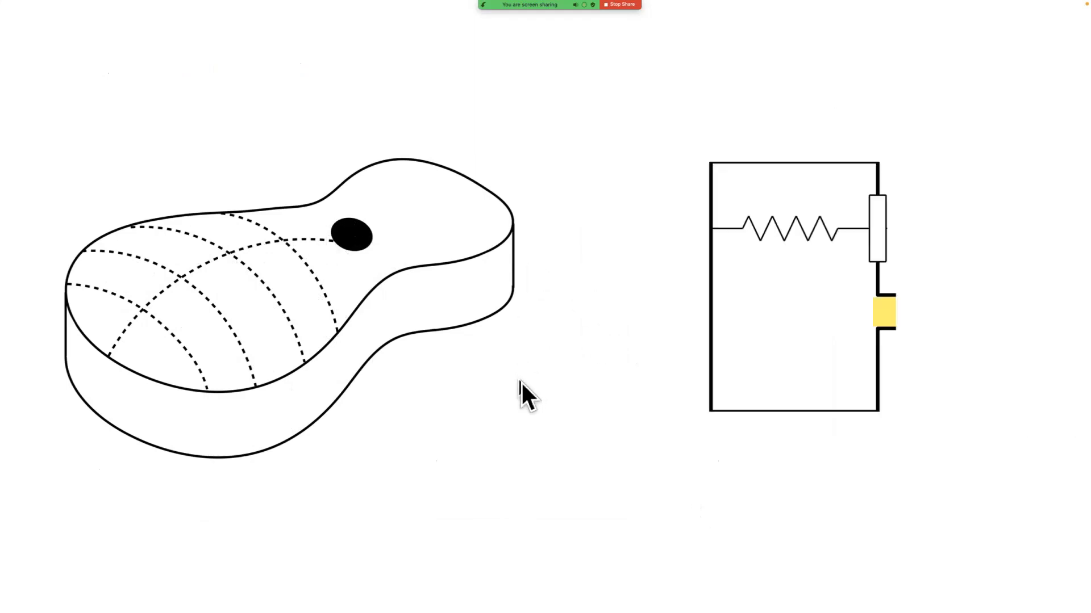
mouse_move(786, 334)
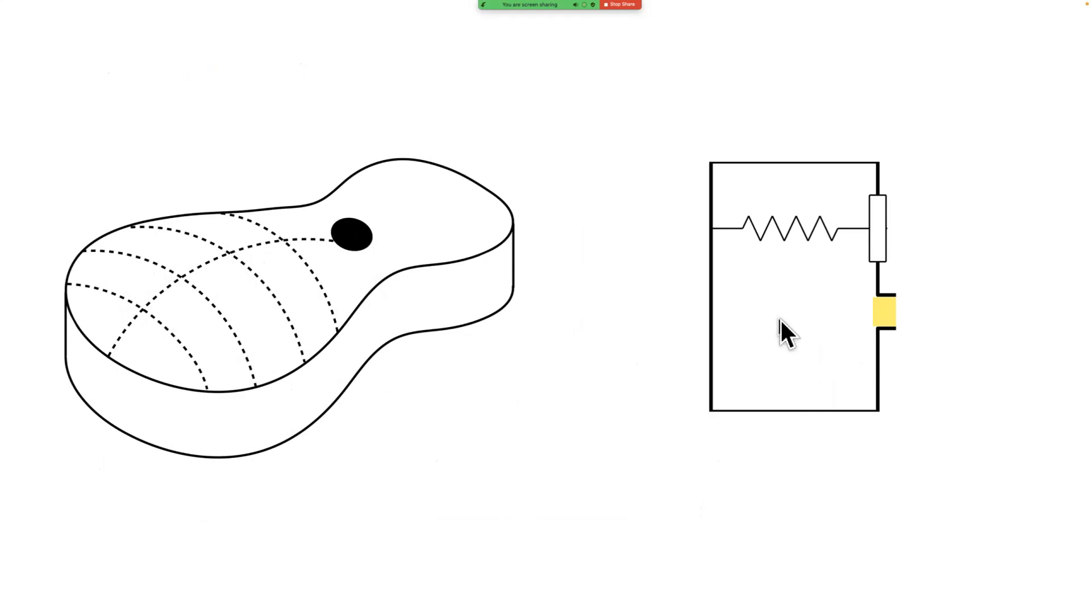
mouse_move(887, 212)
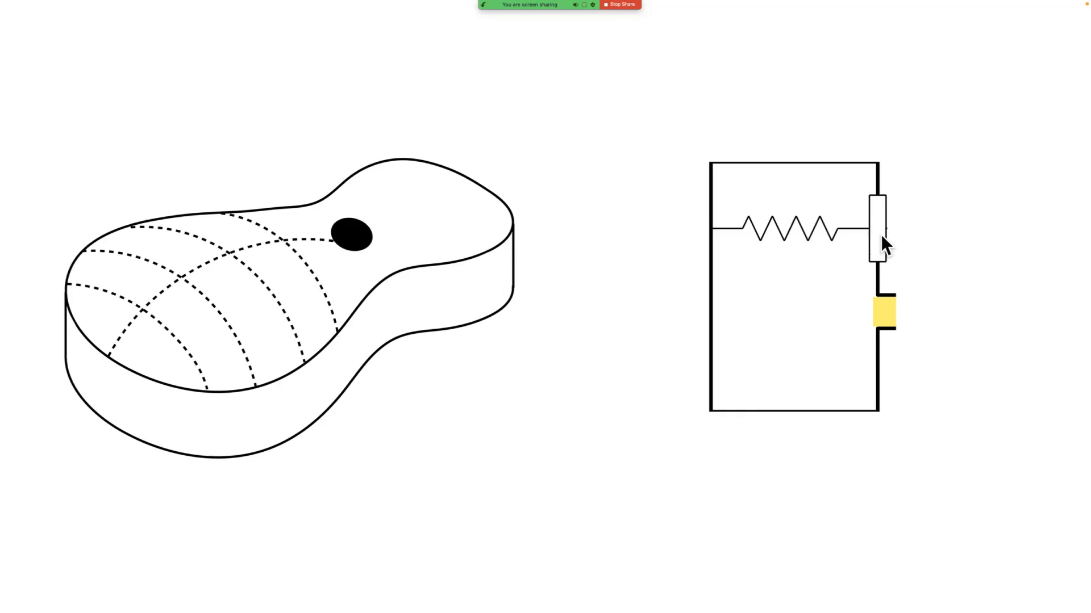
mouse_move(879, 233)
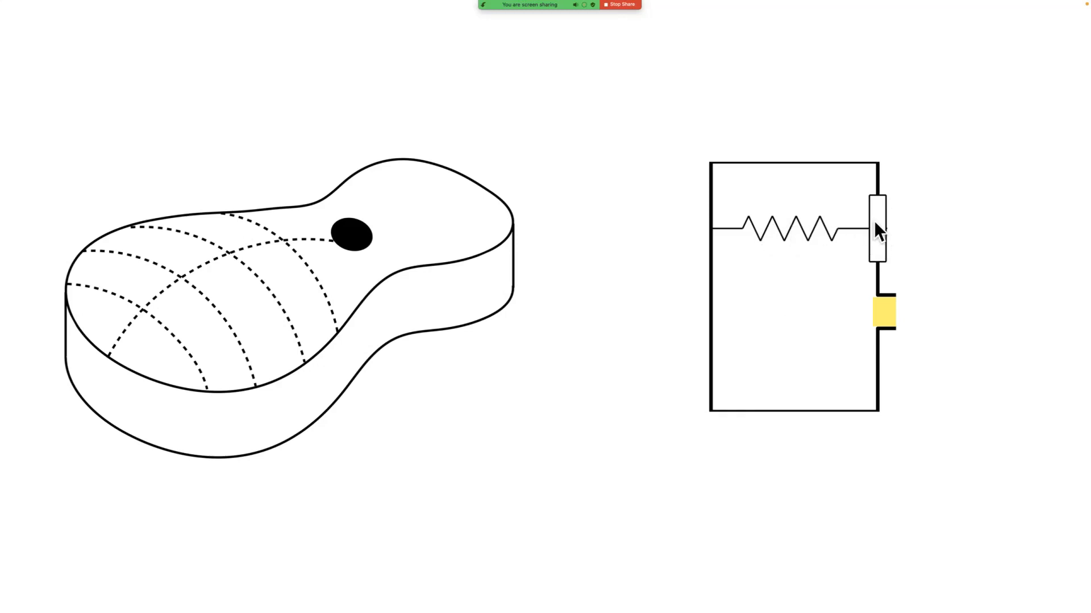
mouse_move(207, 281)
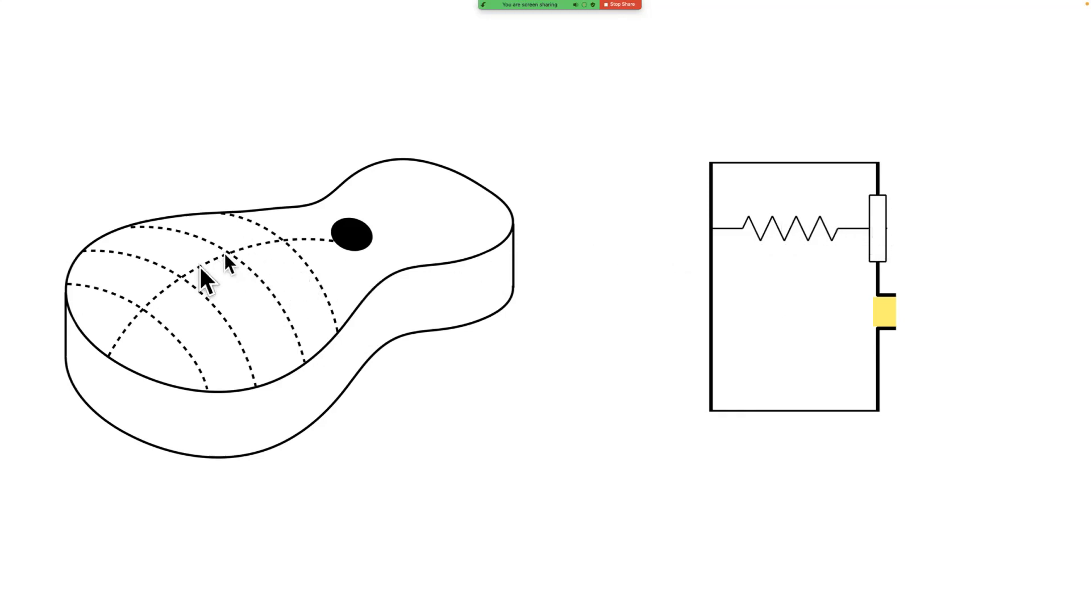
mouse_move(292, 286)
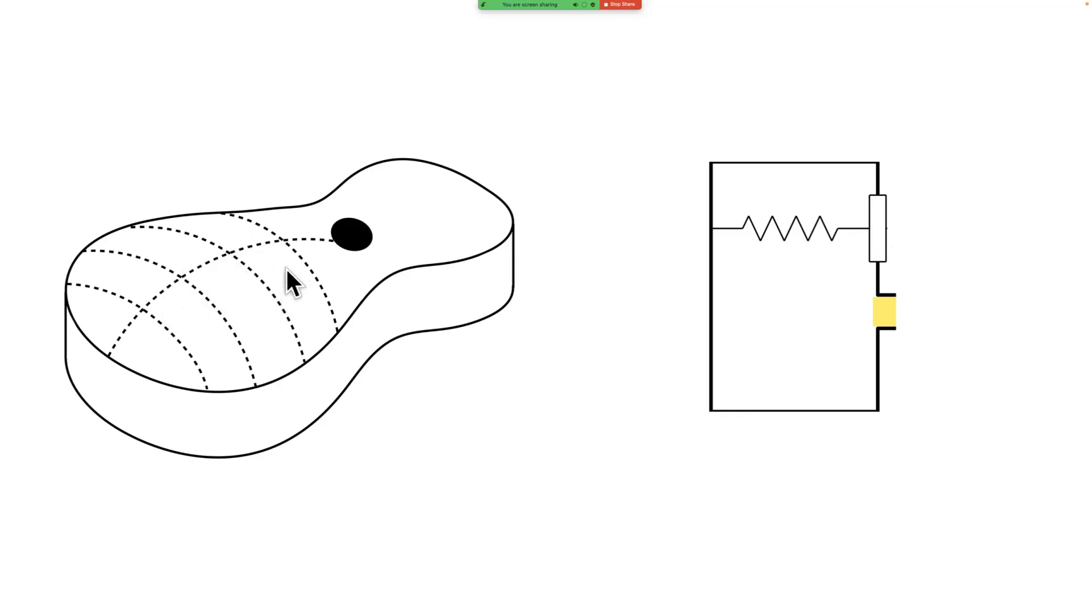
mouse_move(230, 309)
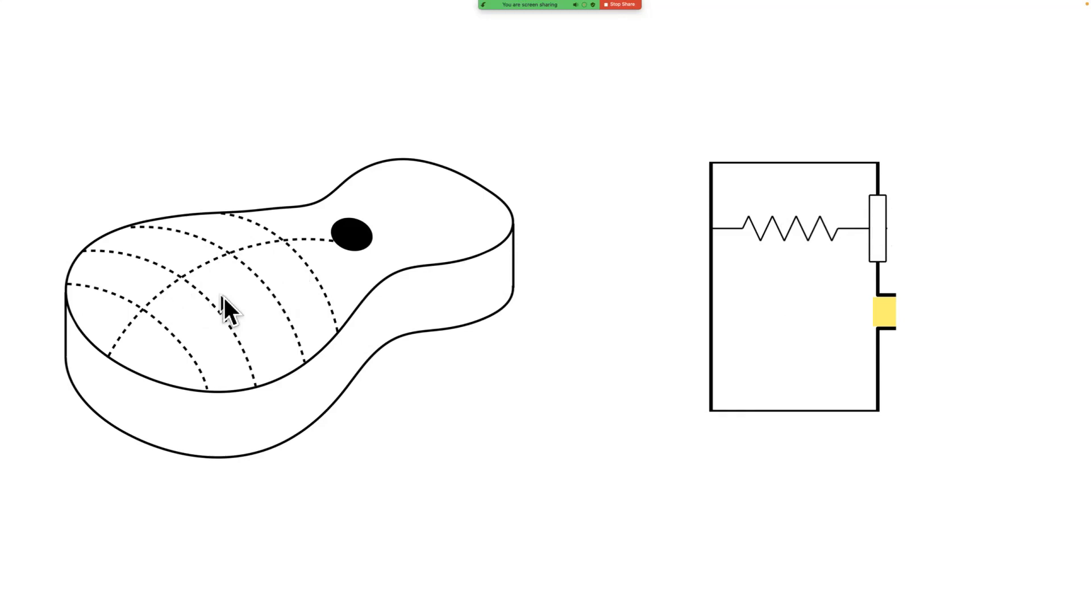
mouse_move(885, 222)
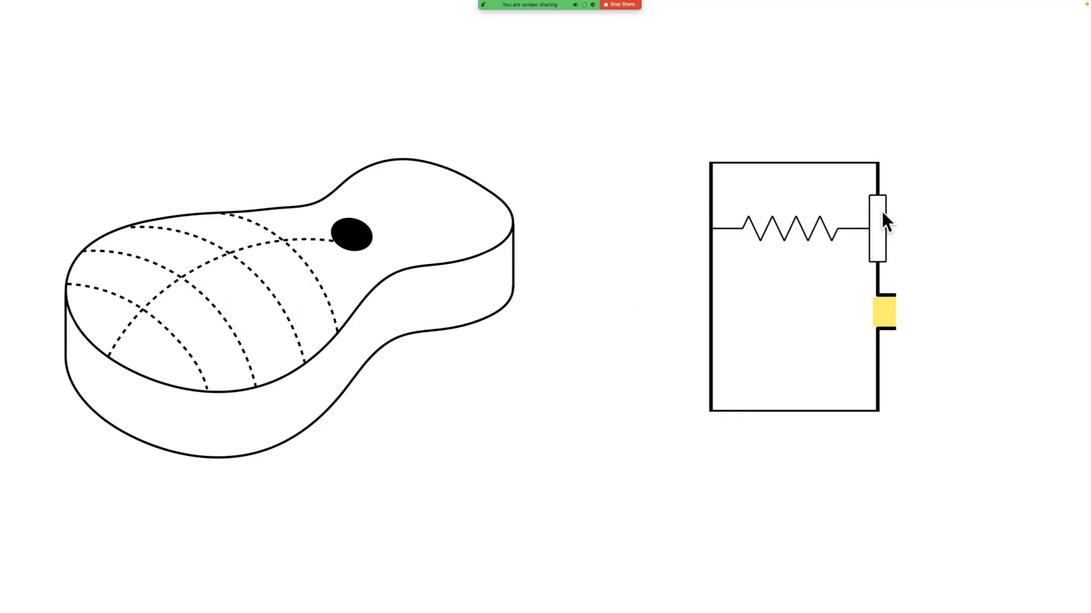
mouse_move(806, 249)
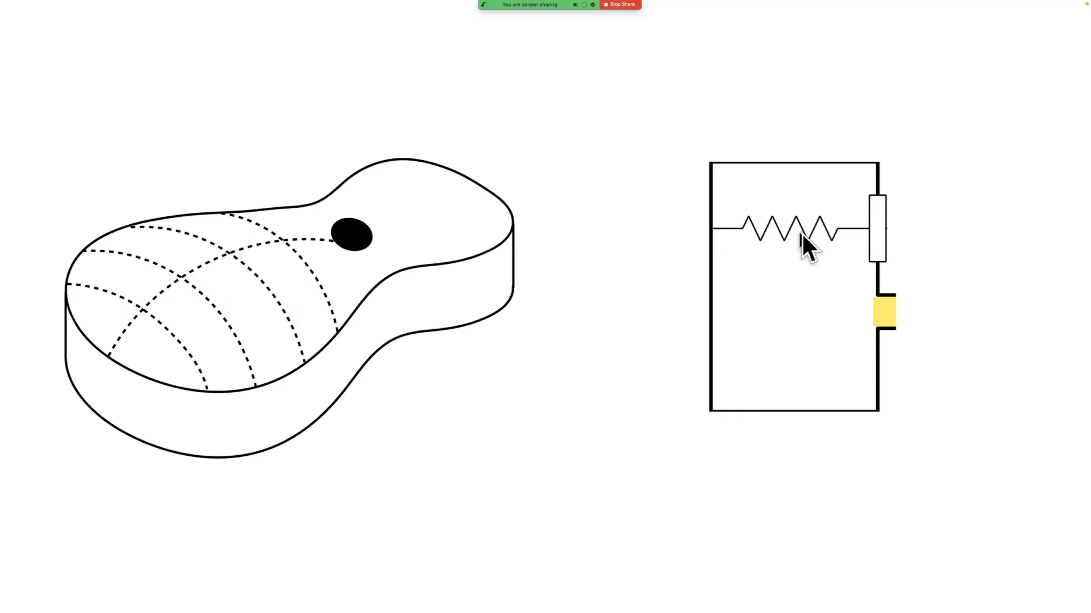
mouse_move(885, 252)
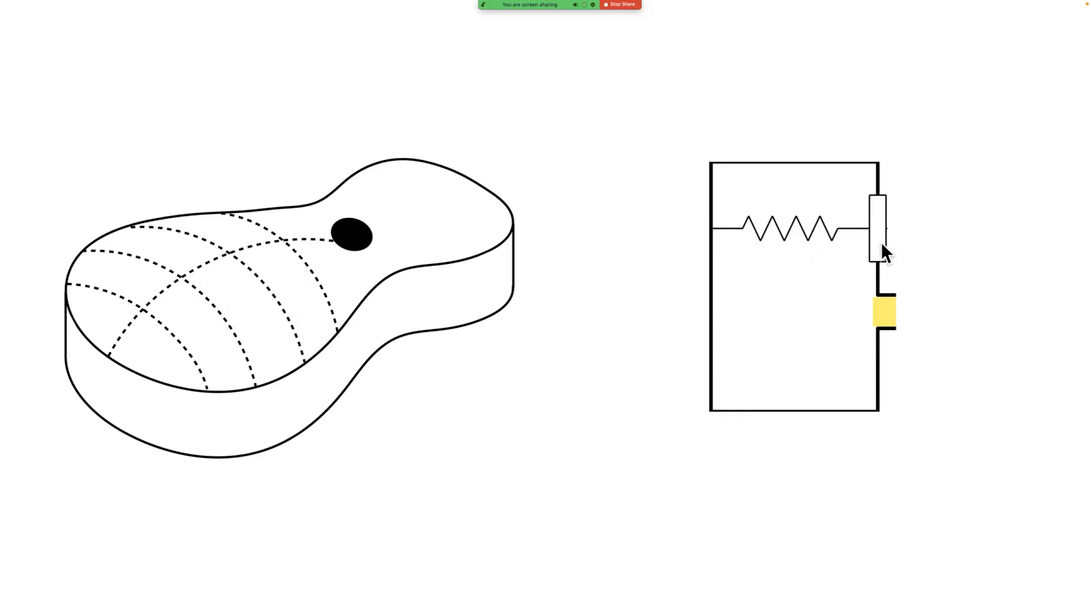
mouse_move(857, 280)
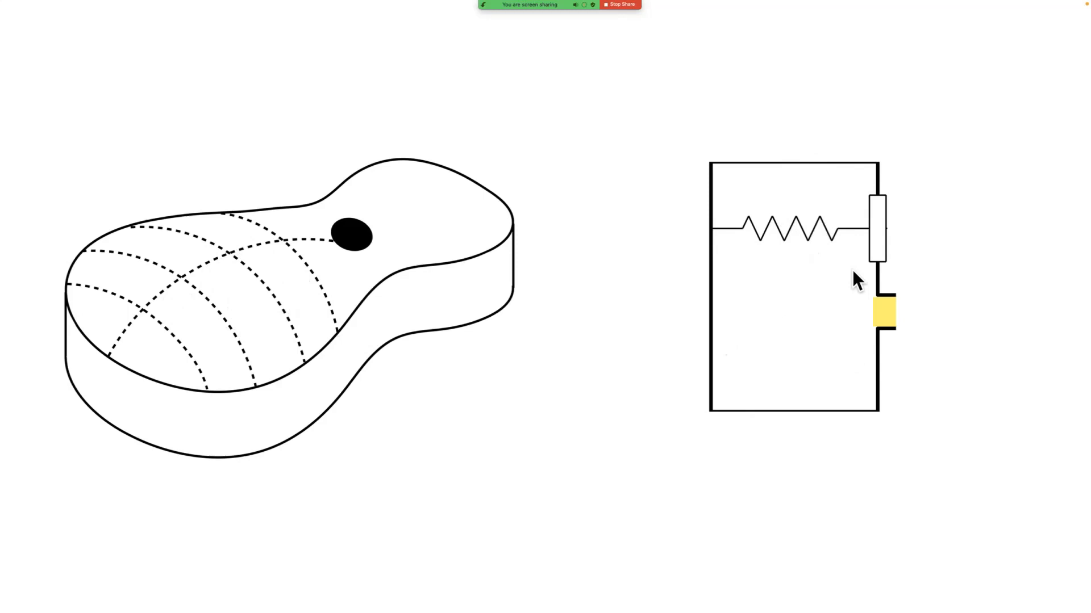
mouse_move(889, 337)
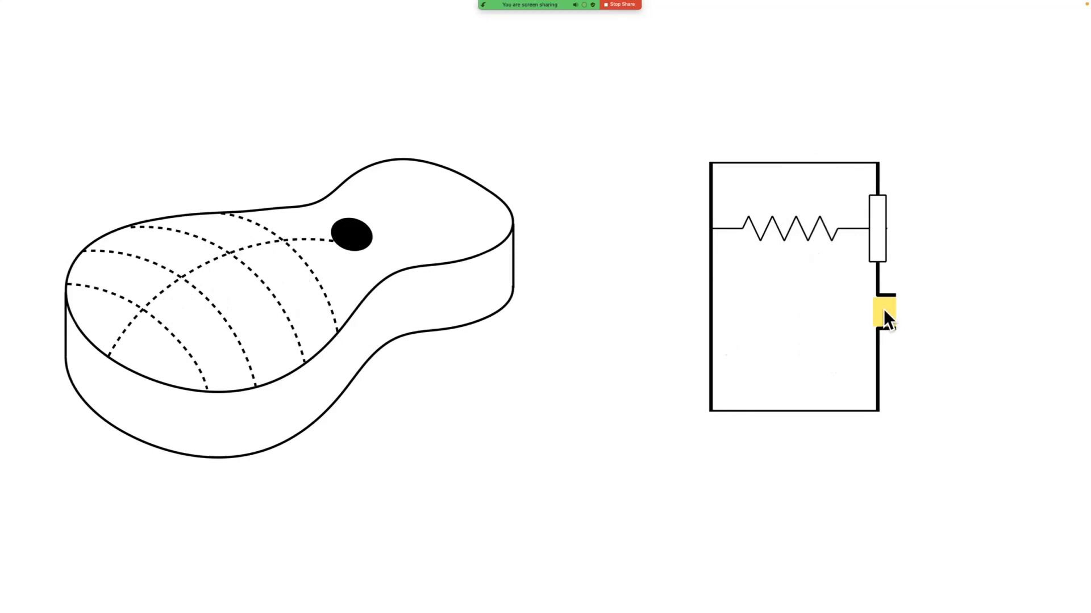
mouse_move(885, 317)
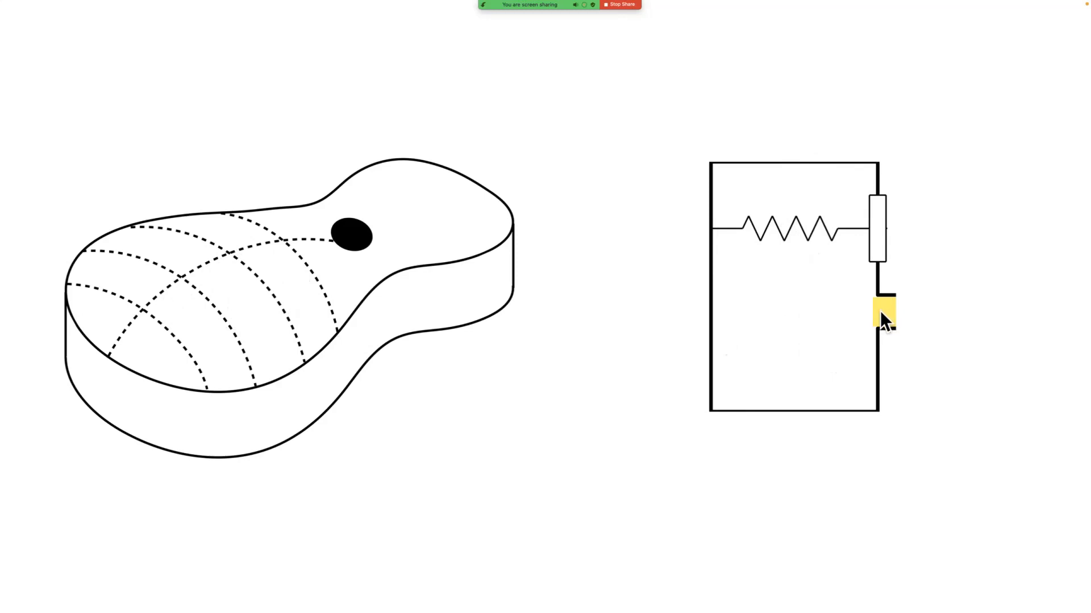
mouse_move(879, 333)
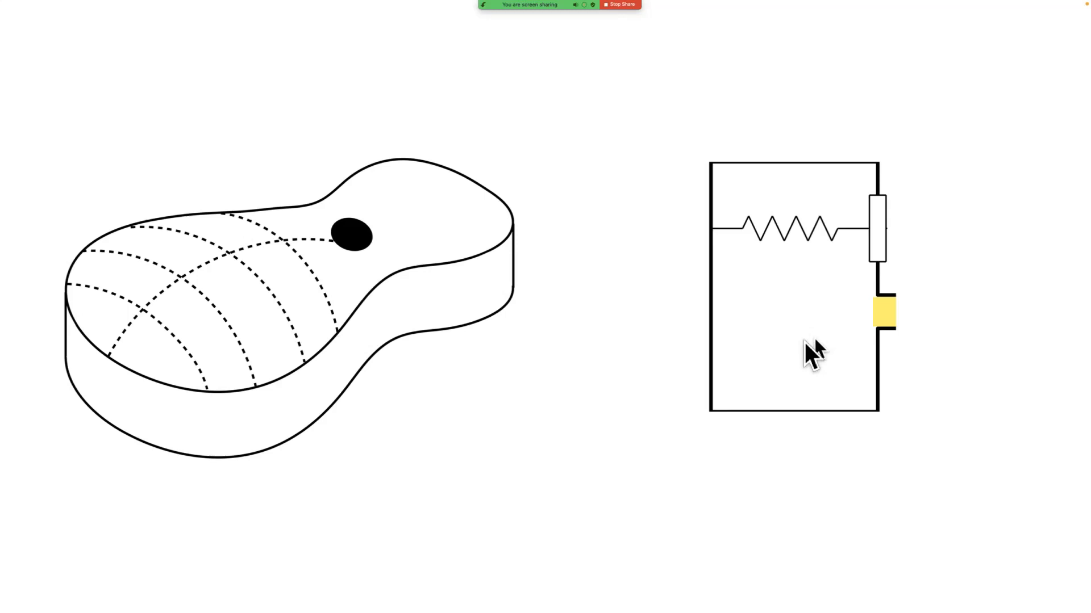
mouse_move(888, 311)
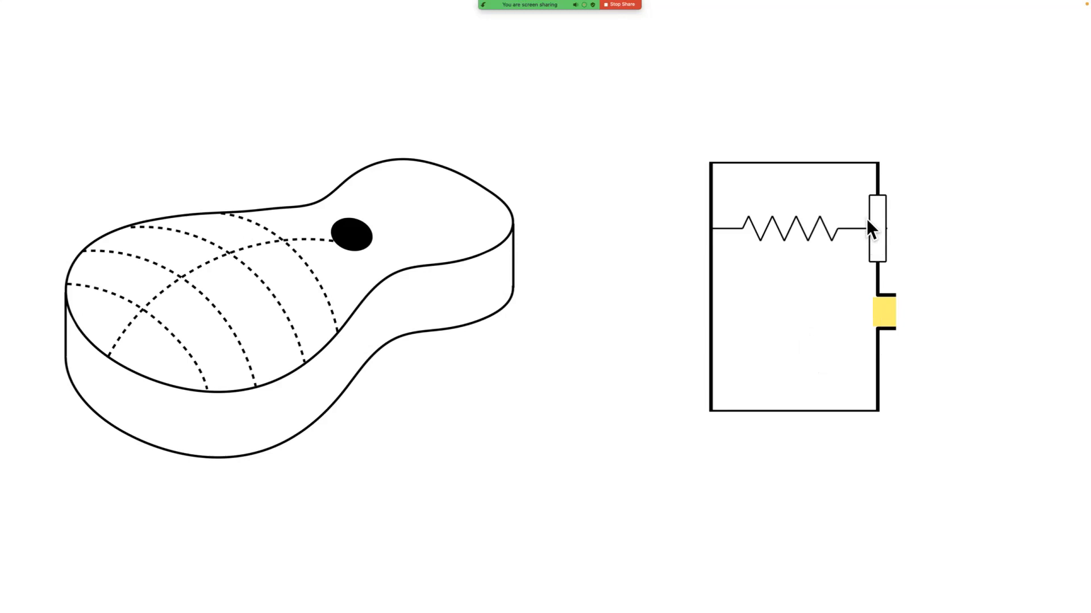
mouse_move(884, 311)
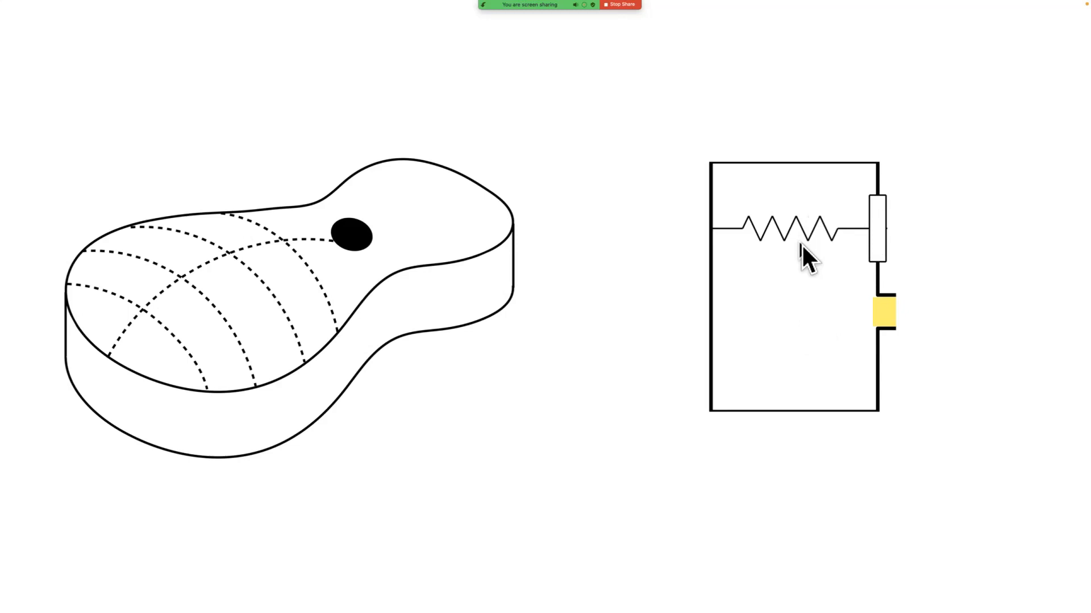
mouse_move(630, 324)
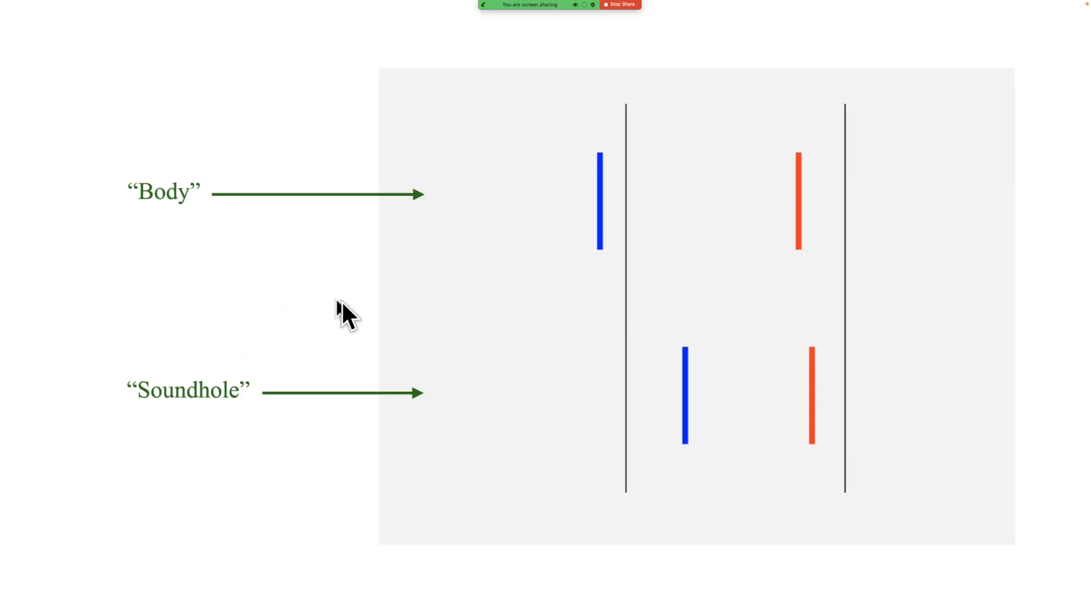
mouse_move(299, 305)
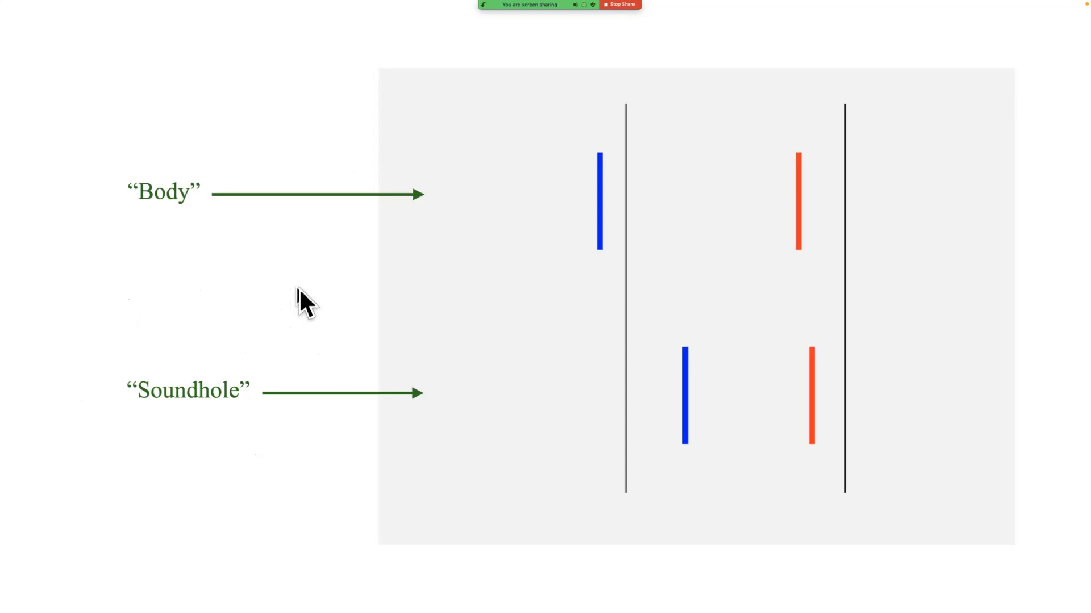
mouse_move(320, 317)
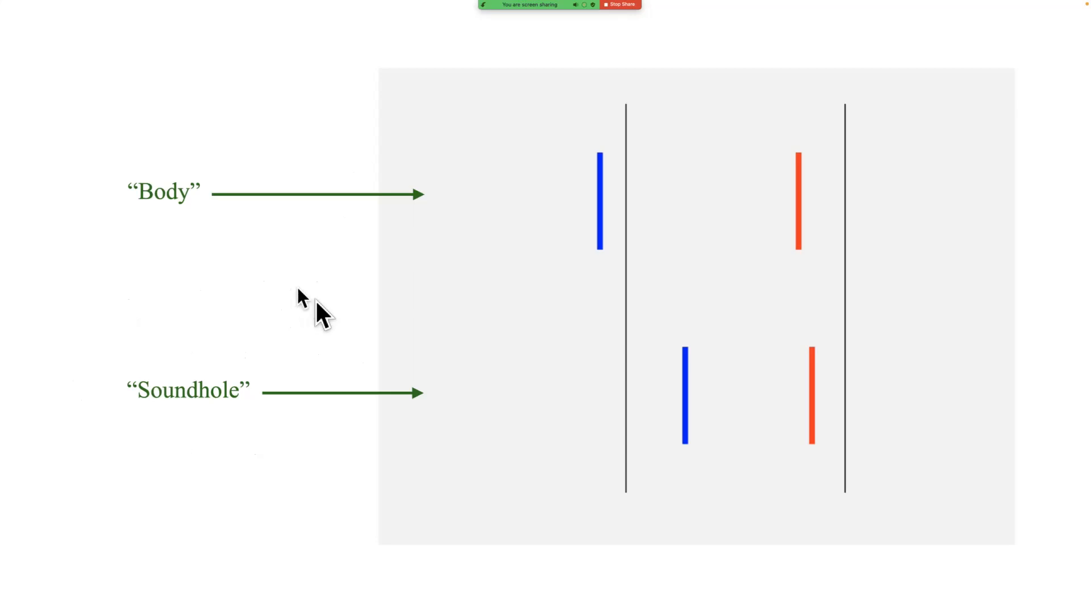
mouse_move(321, 317)
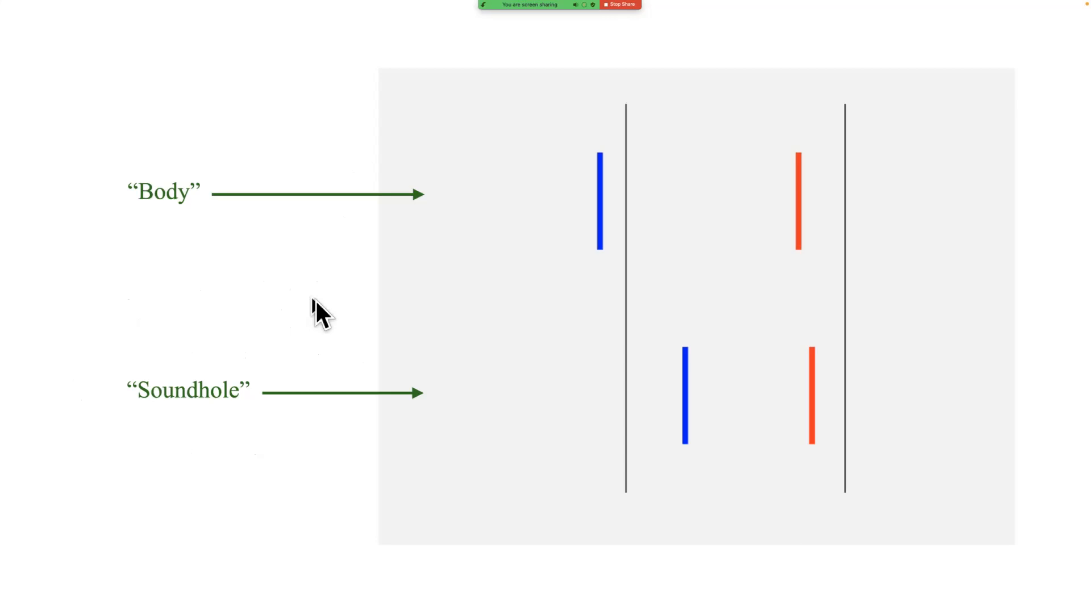
mouse_move(612, 262)
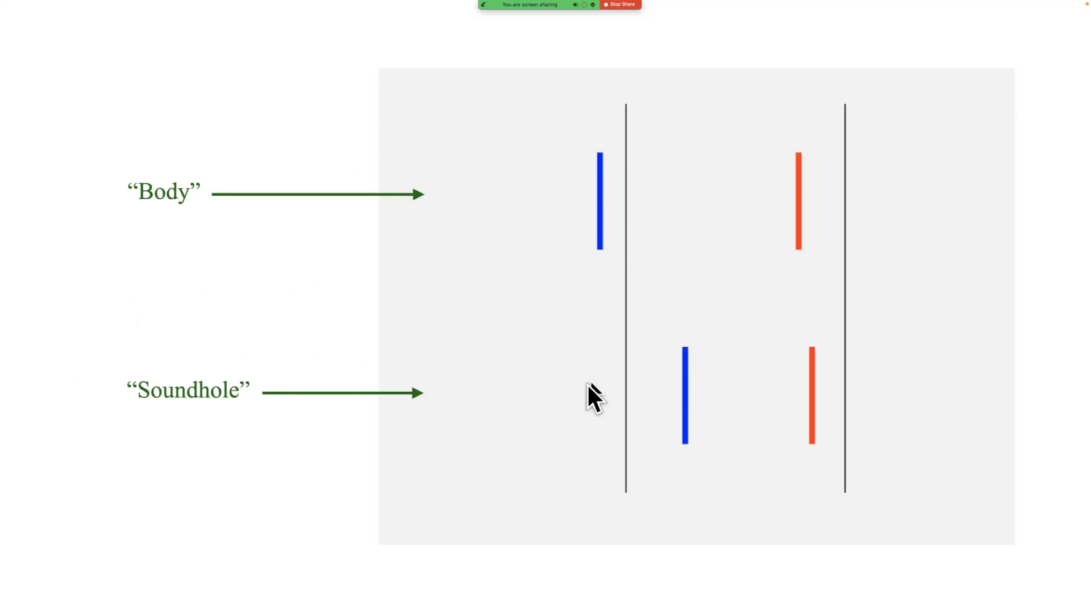
mouse_move(606, 409)
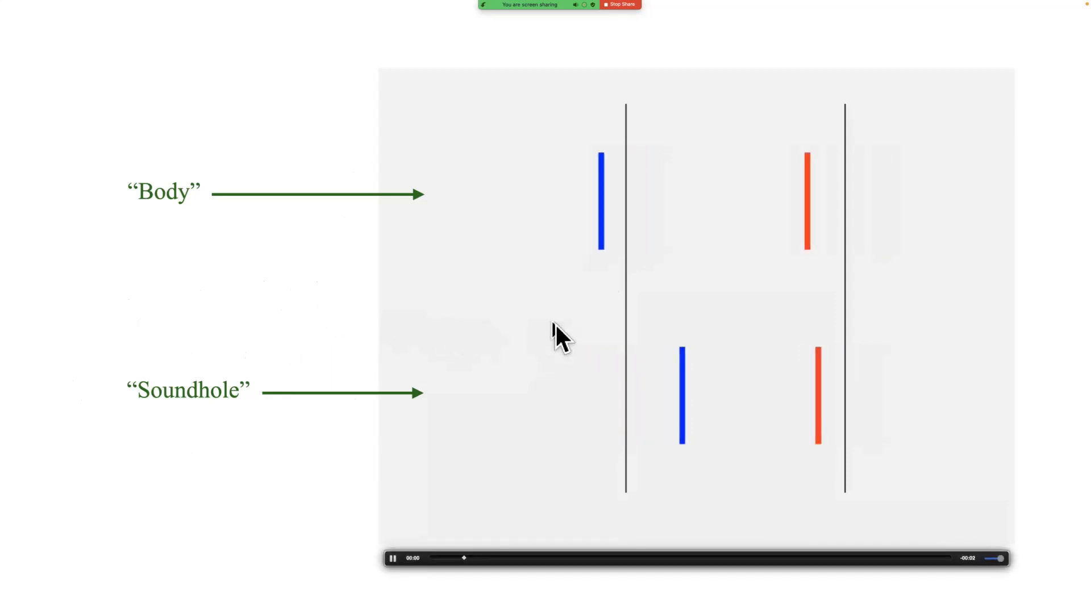
mouse_move(629, 334)
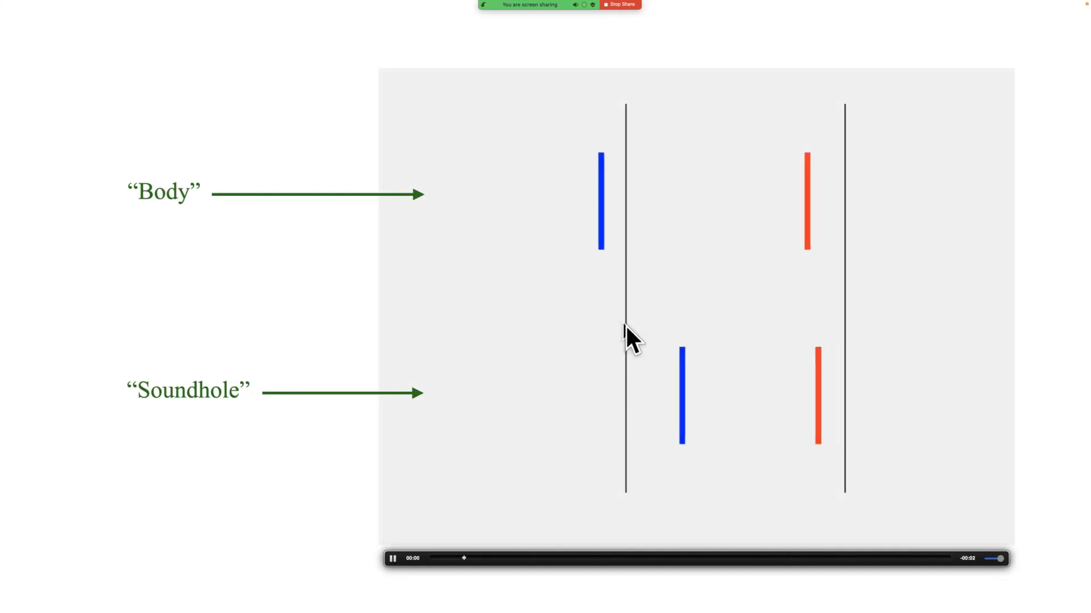
mouse_move(640, 309)
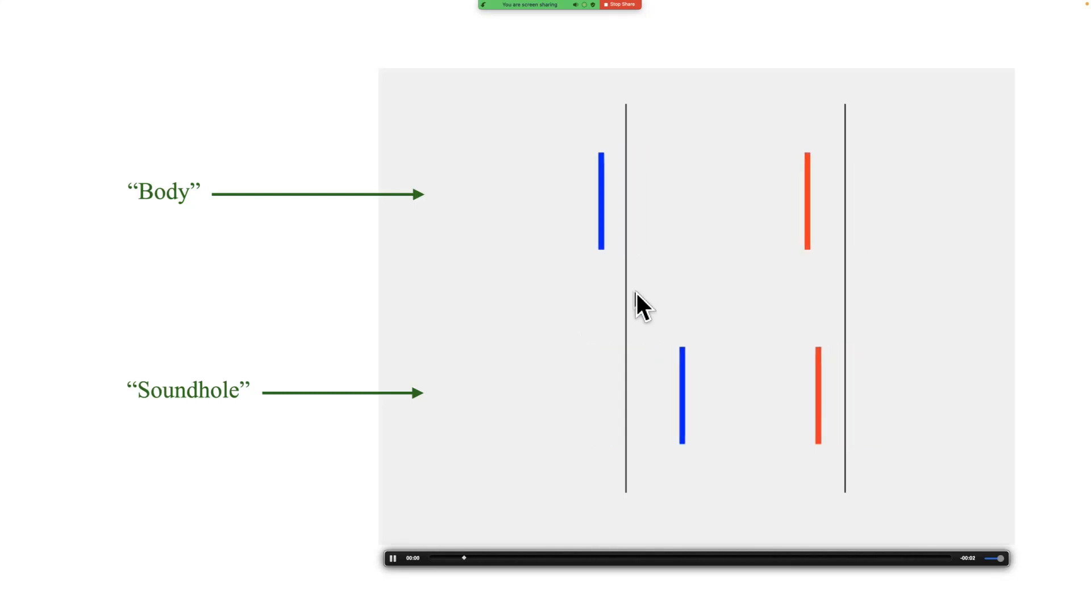
mouse_move(682, 409)
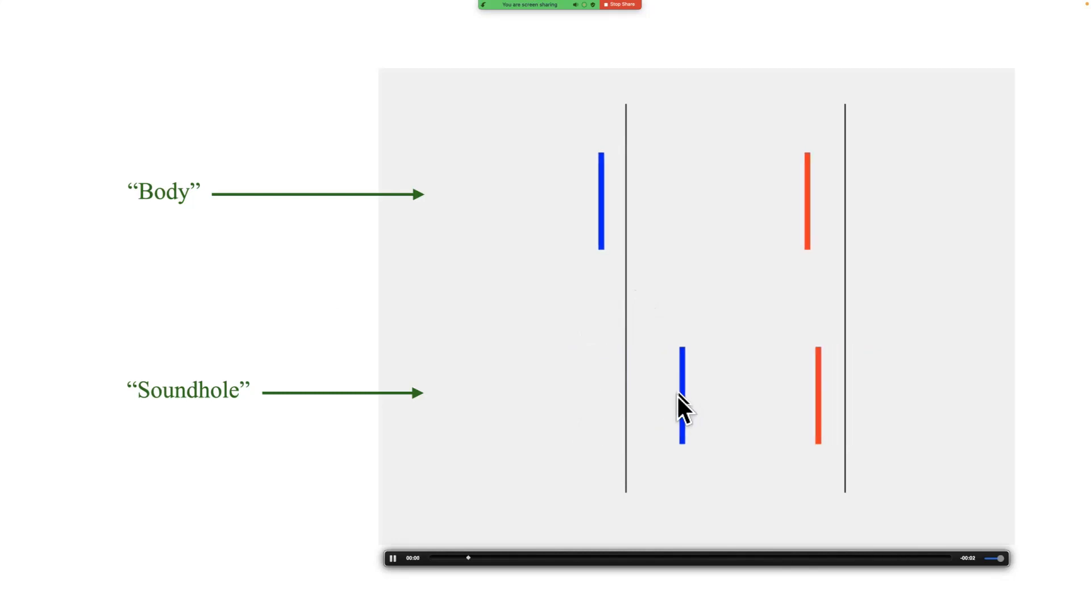
mouse_move(661, 407)
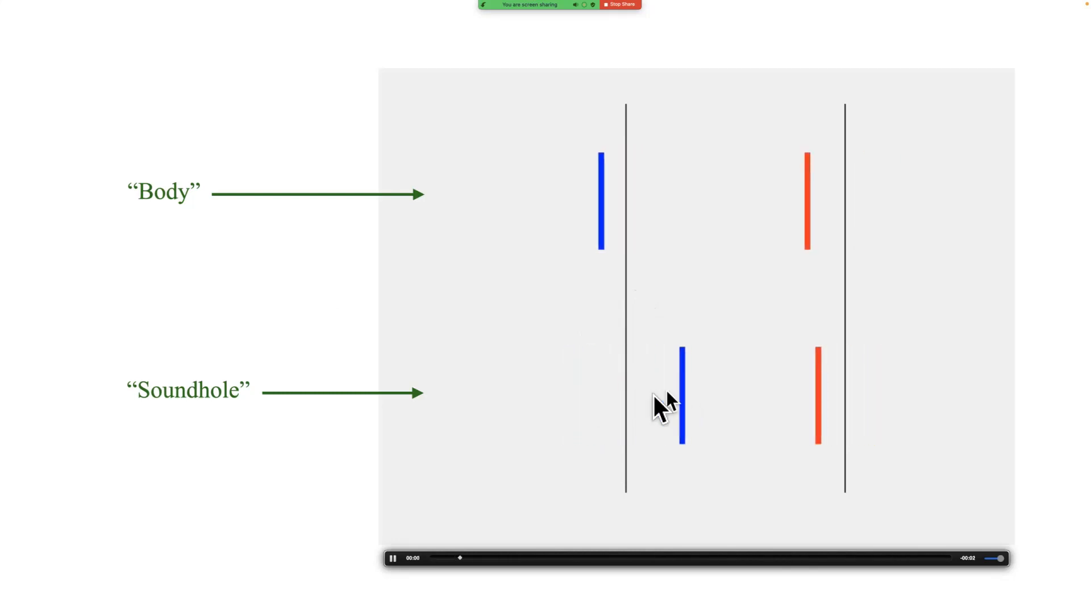
mouse_move(602, 407)
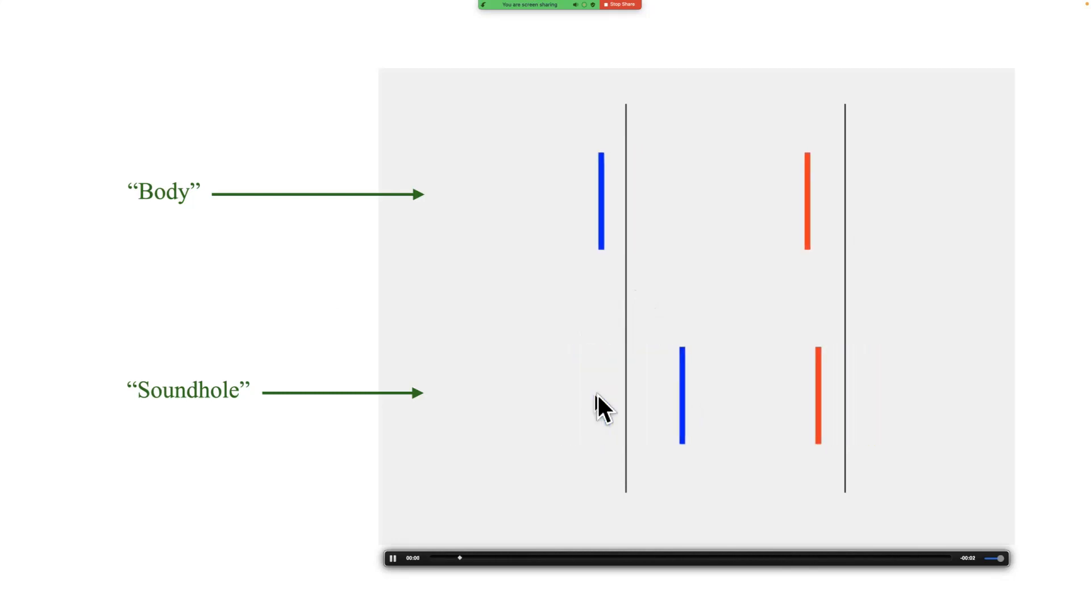
mouse_move(613, 233)
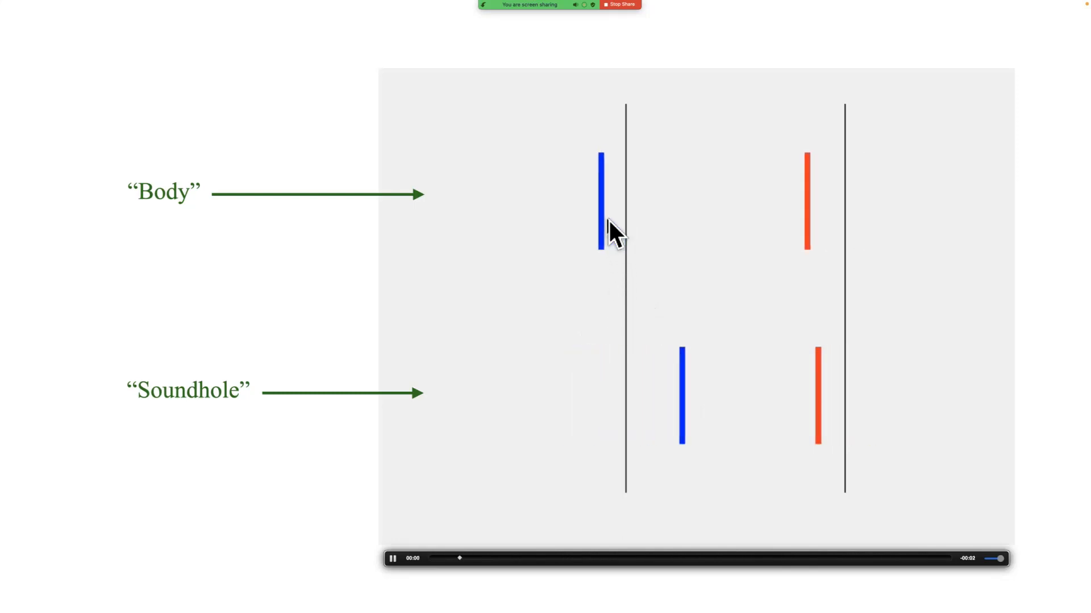
mouse_move(797, 333)
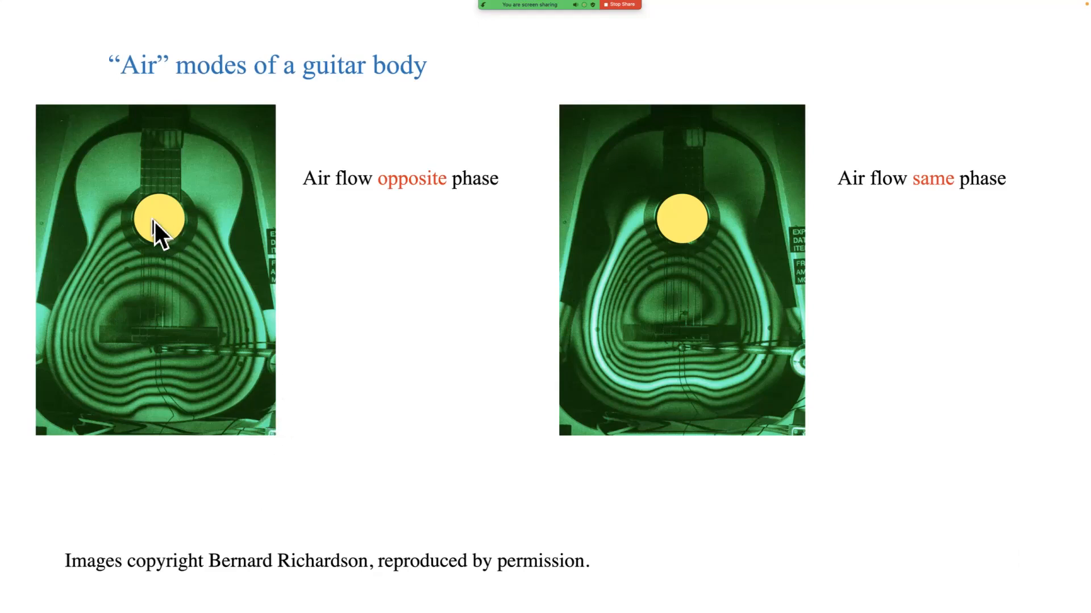
mouse_move(174, 233)
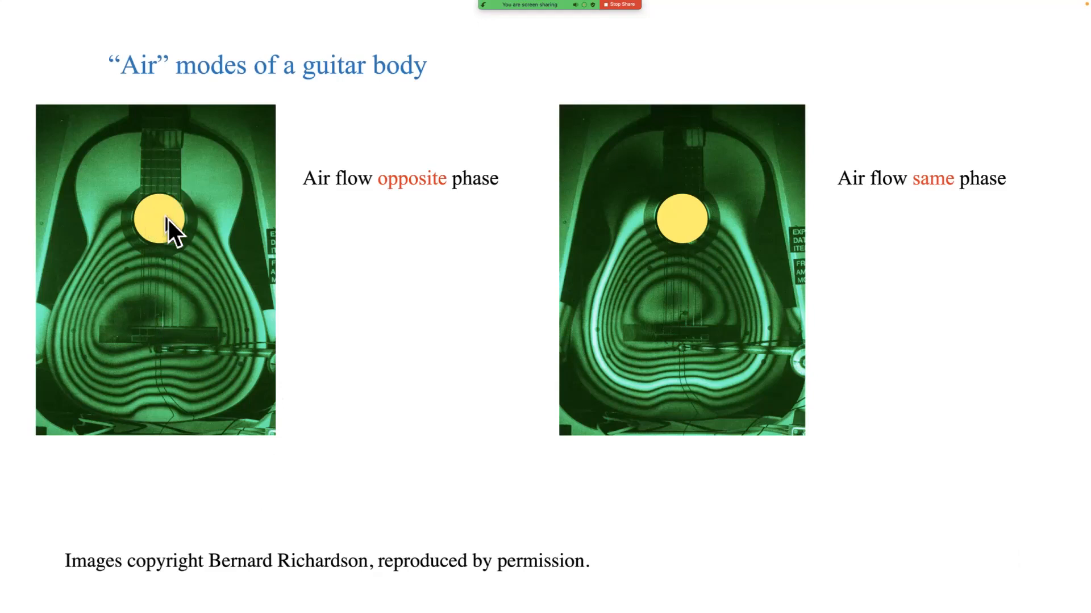
mouse_move(173, 308)
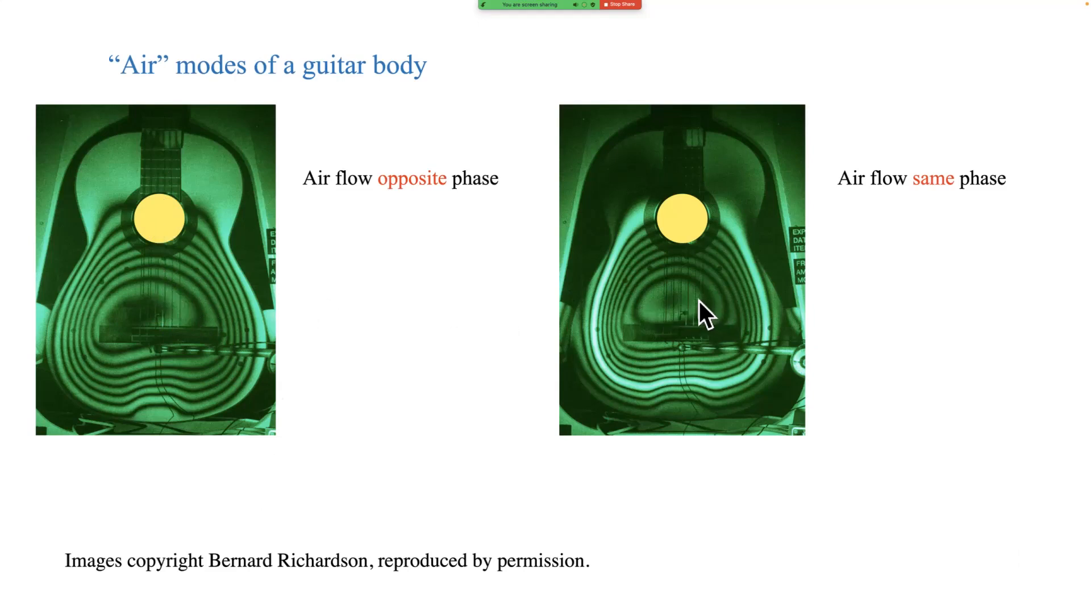
mouse_move(683, 317)
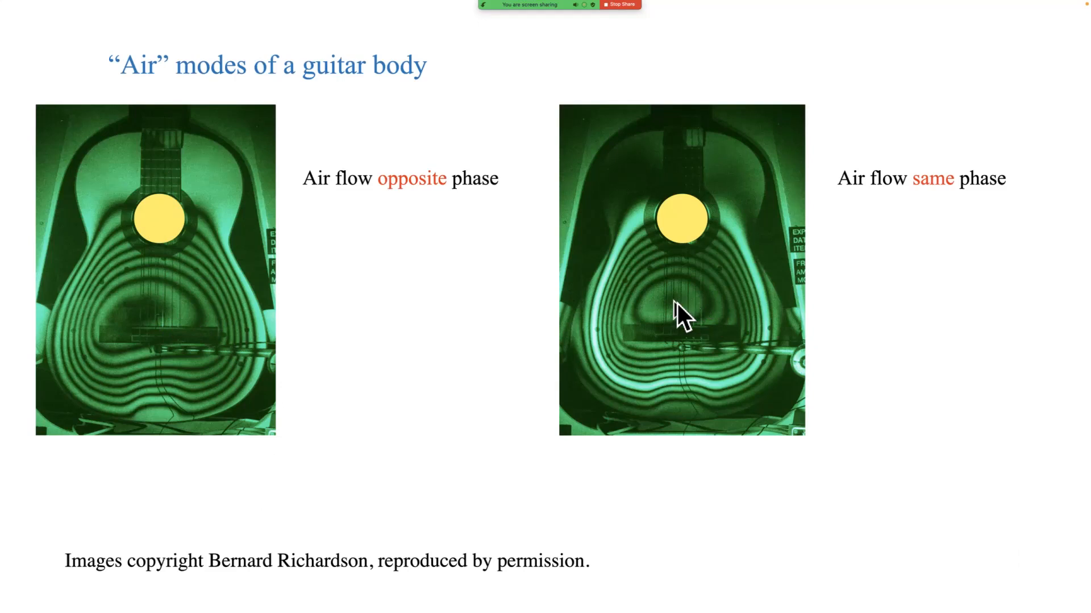
mouse_move(688, 301)
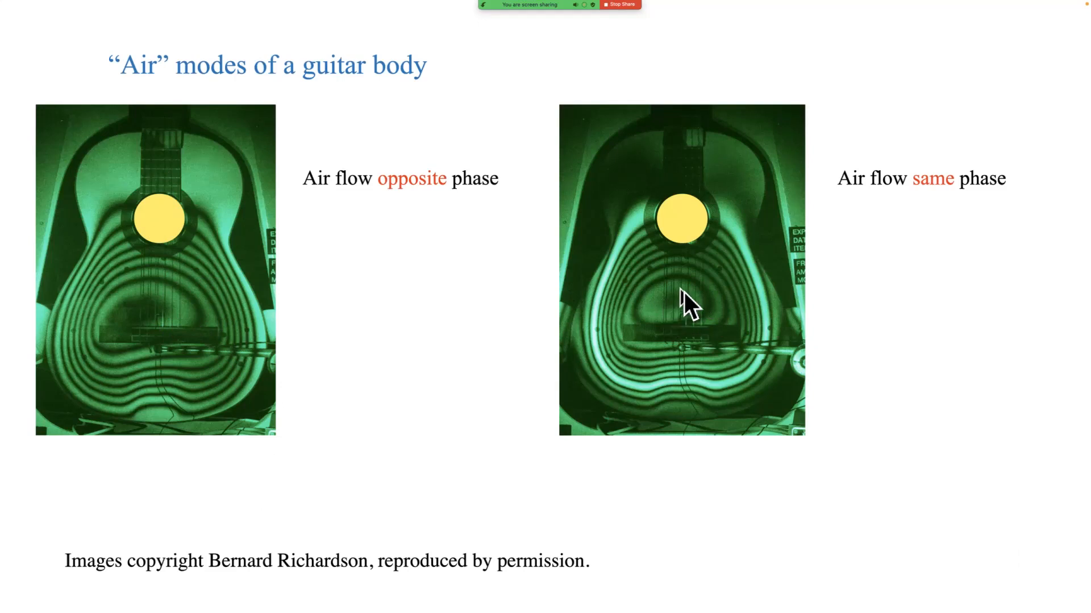
mouse_move(515, 479)
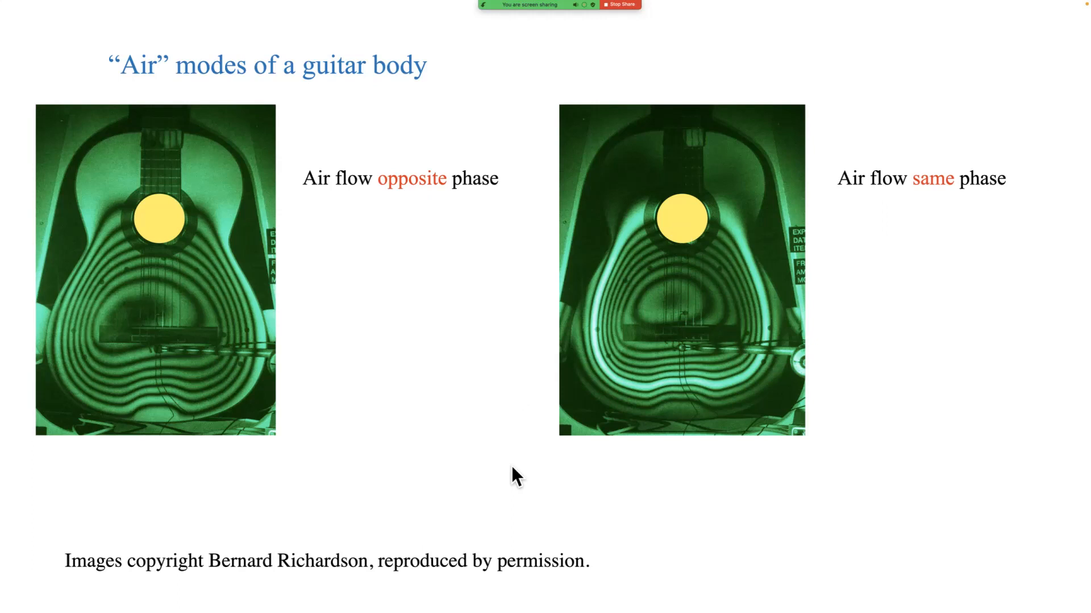
Step: Advance from the guitar-body air modes slide to the 'Key points' Helmholtz resonance summary
key("right")
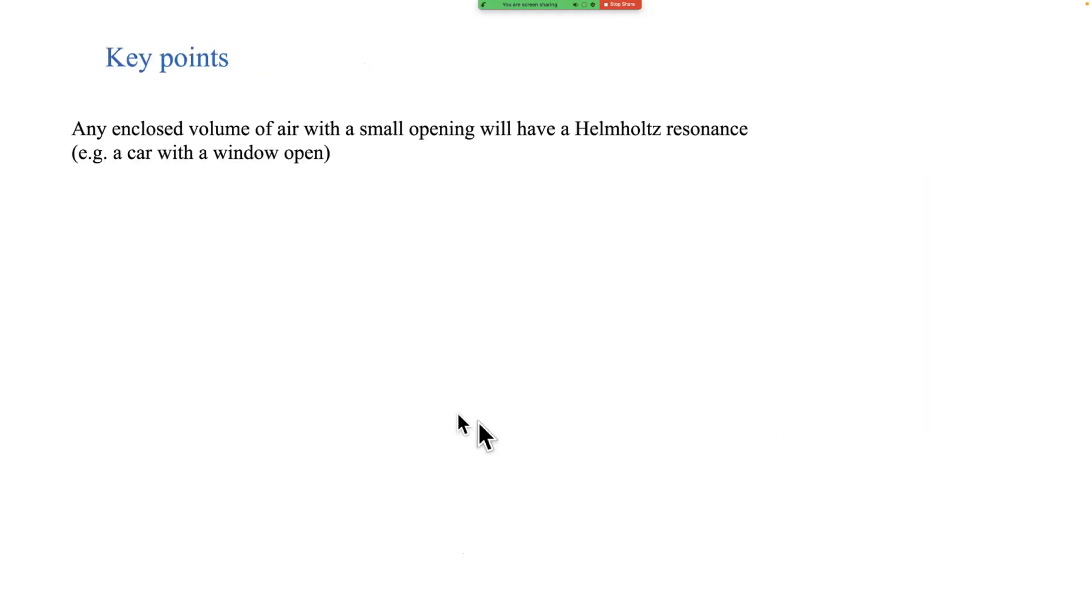
mouse_move(720, 452)
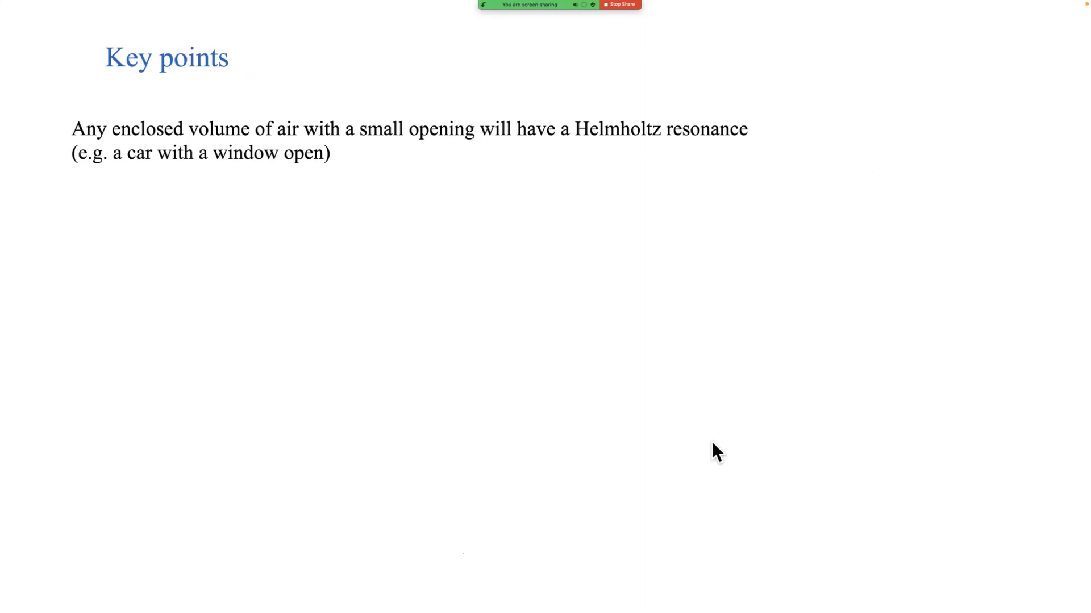
mouse_move(491, 224)
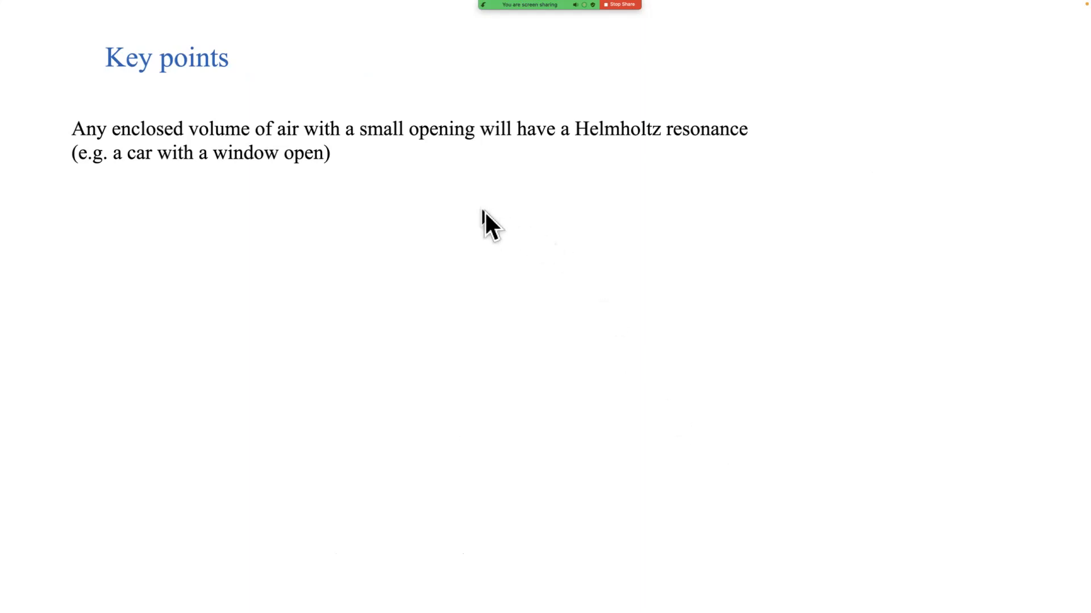
mouse_move(498, 233)
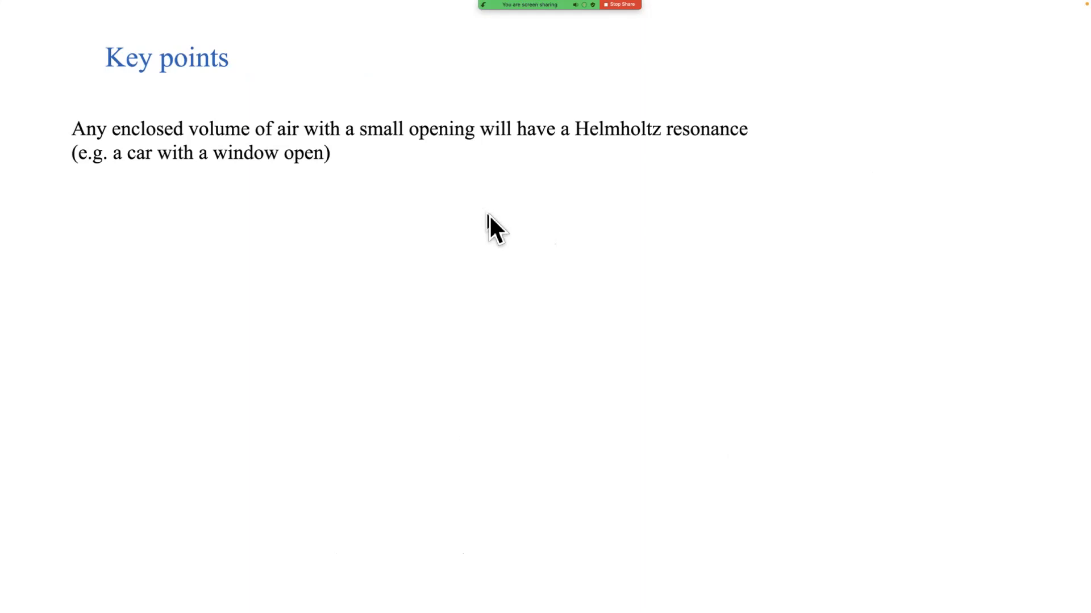
mouse_move(223, 216)
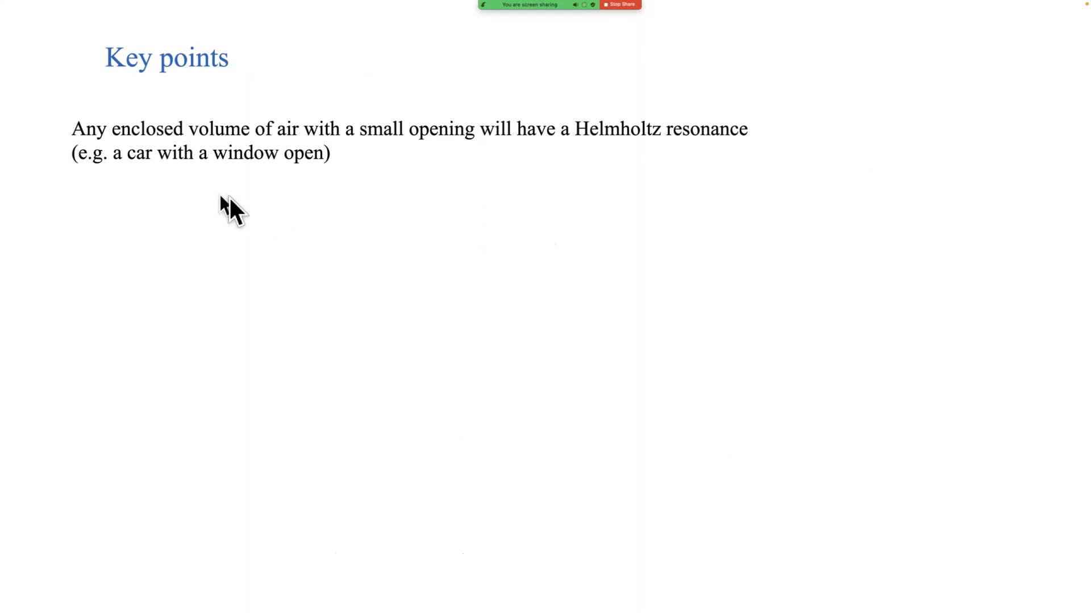
mouse_move(248, 205)
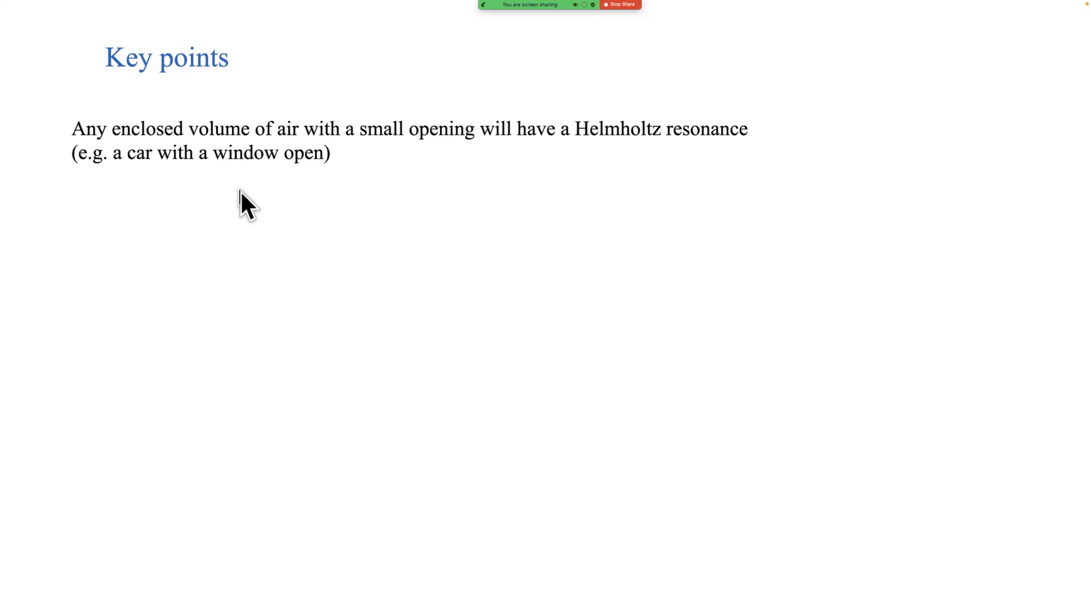
mouse_move(247, 212)
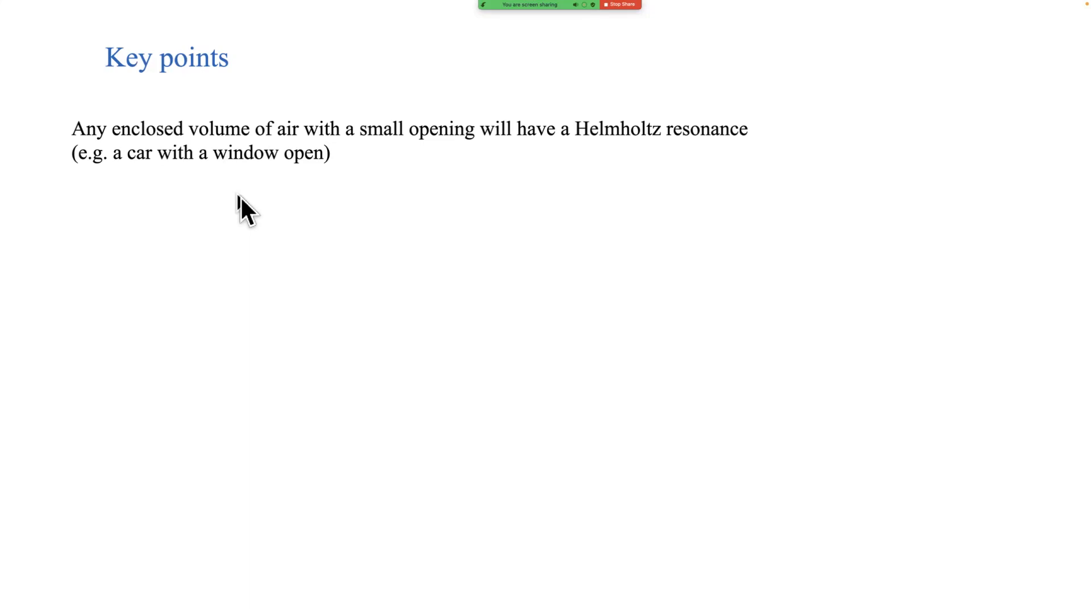
mouse_move(302, 239)
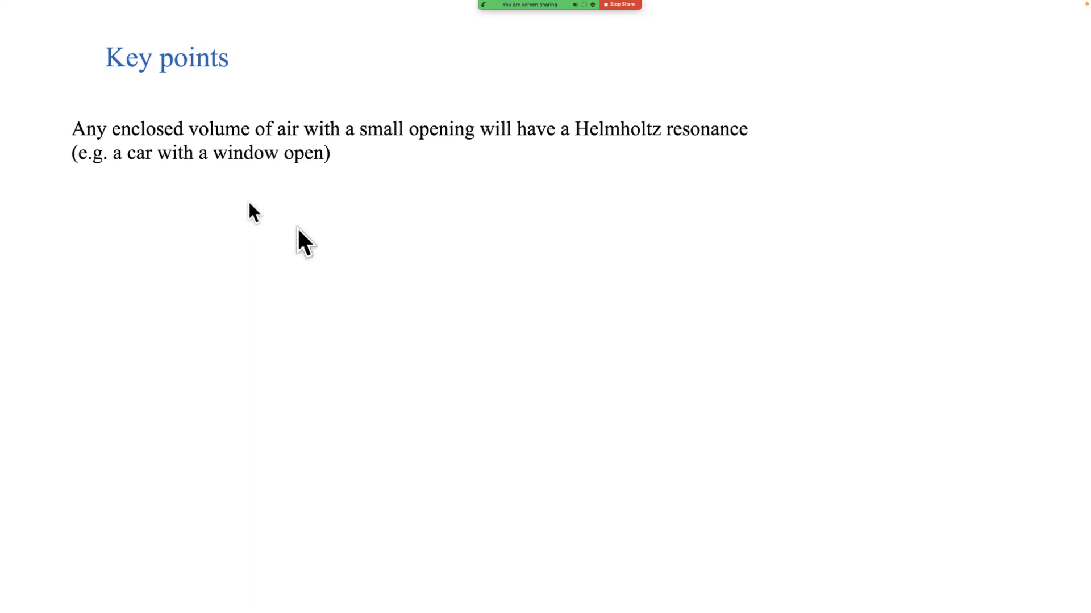
mouse_move(810, 250)
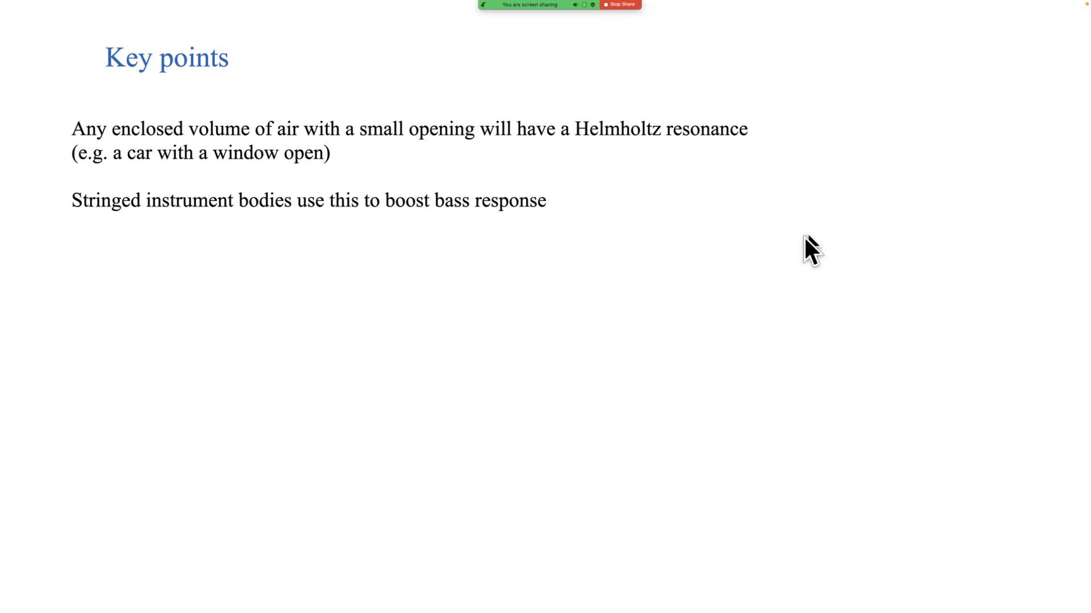
mouse_move(689, 271)
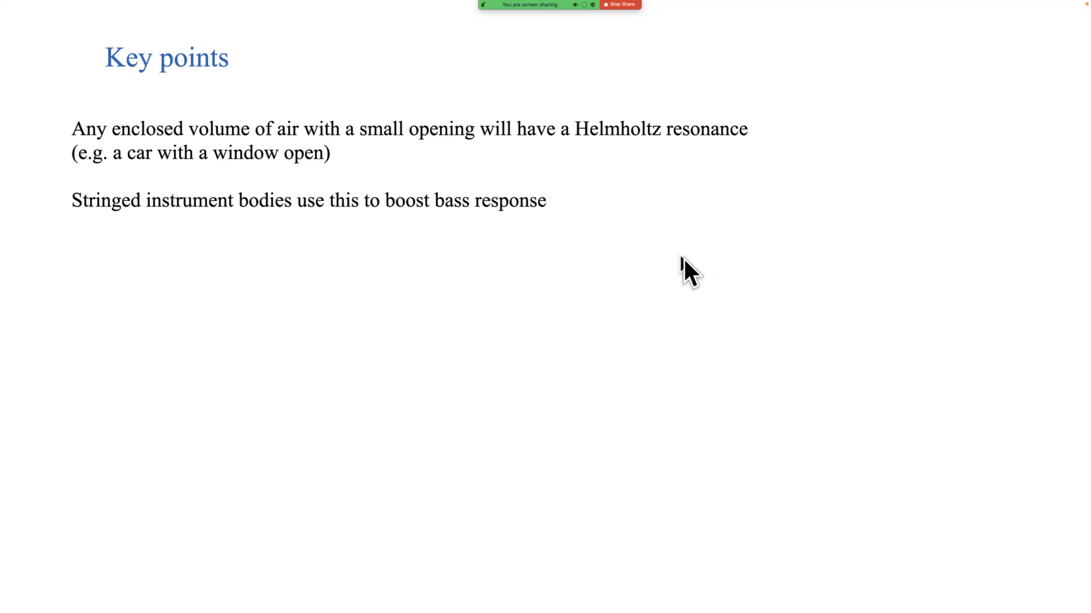
mouse_move(692, 271)
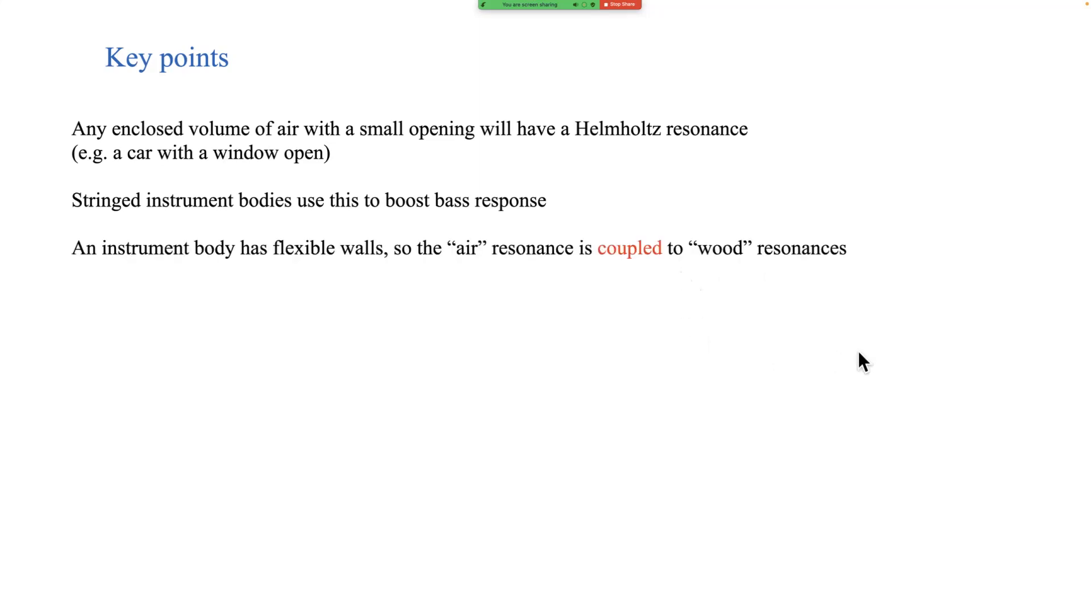
mouse_move(828, 367)
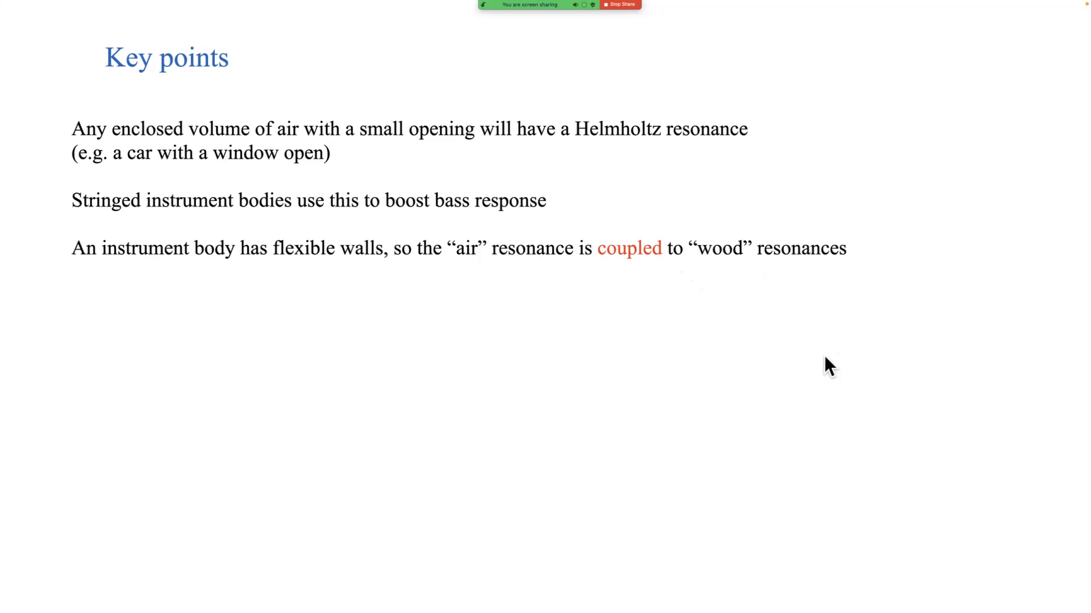
mouse_move(721, 360)
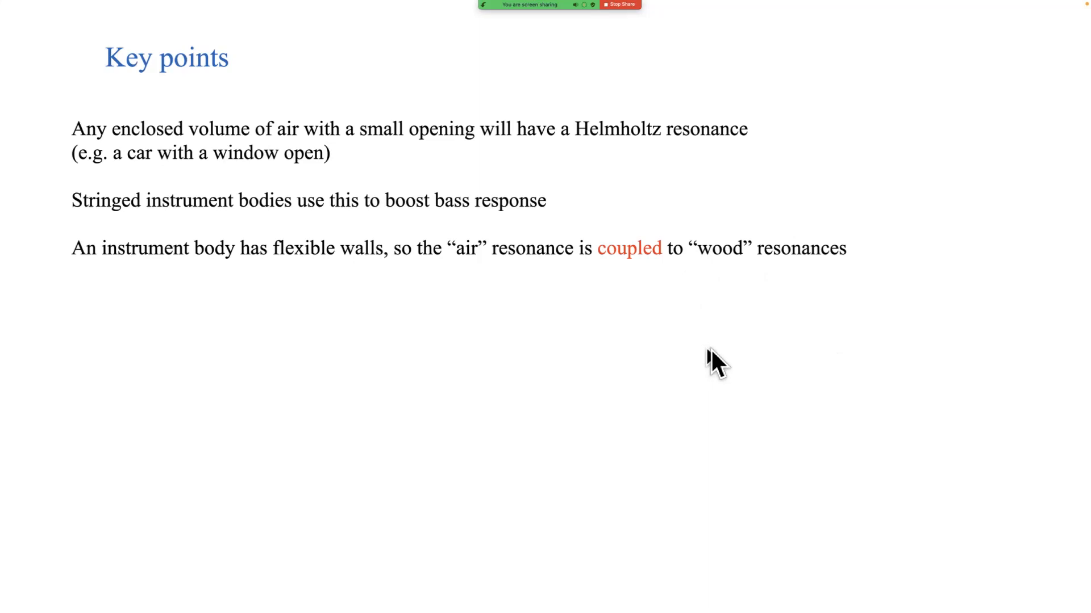
mouse_move(531, 321)
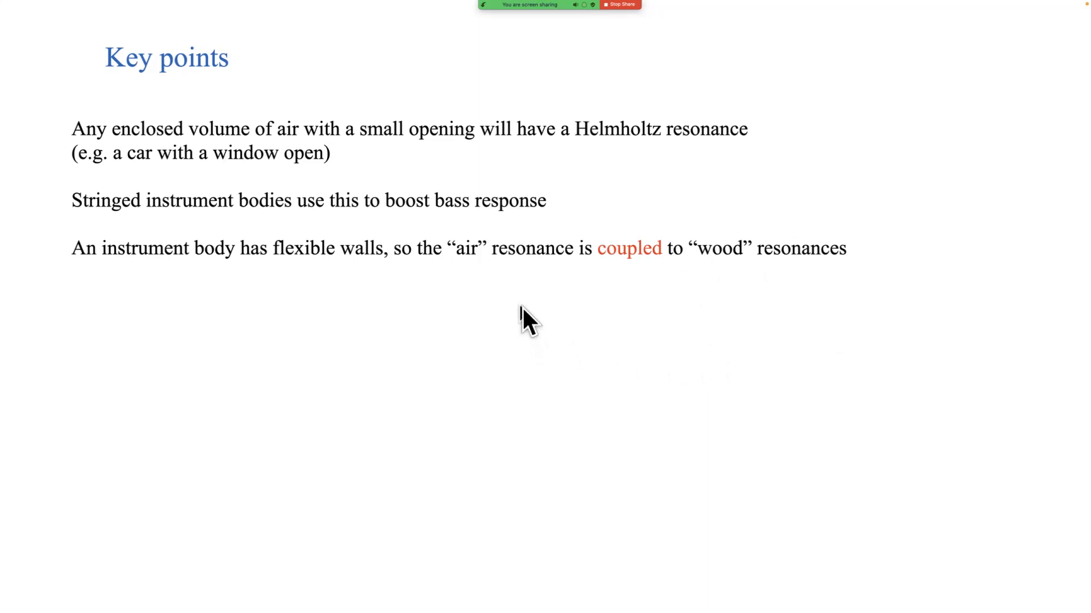
mouse_move(647, 295)
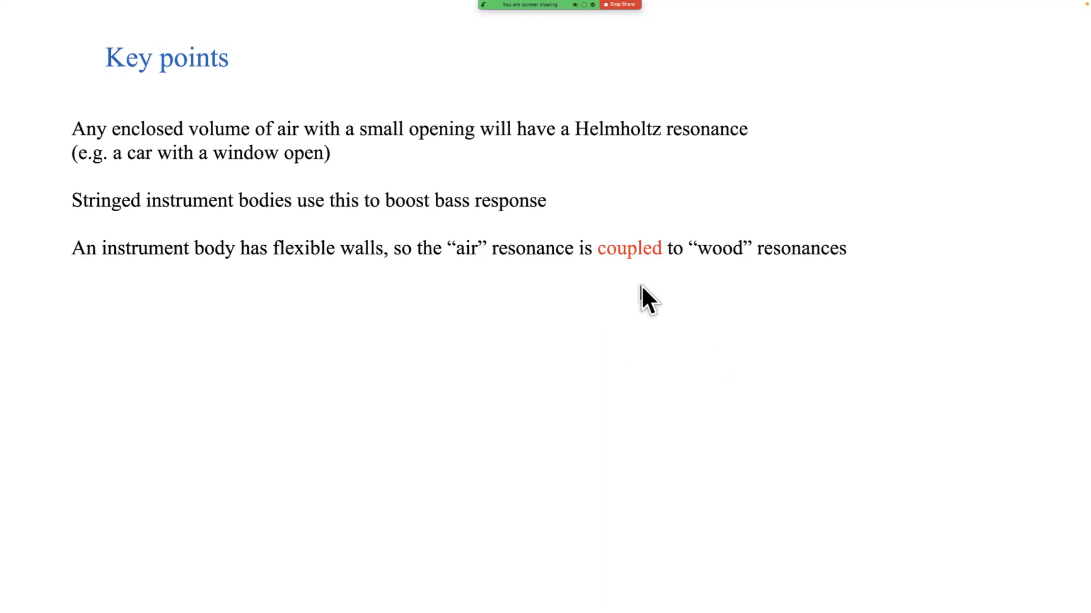
mouse_move(717, 292)
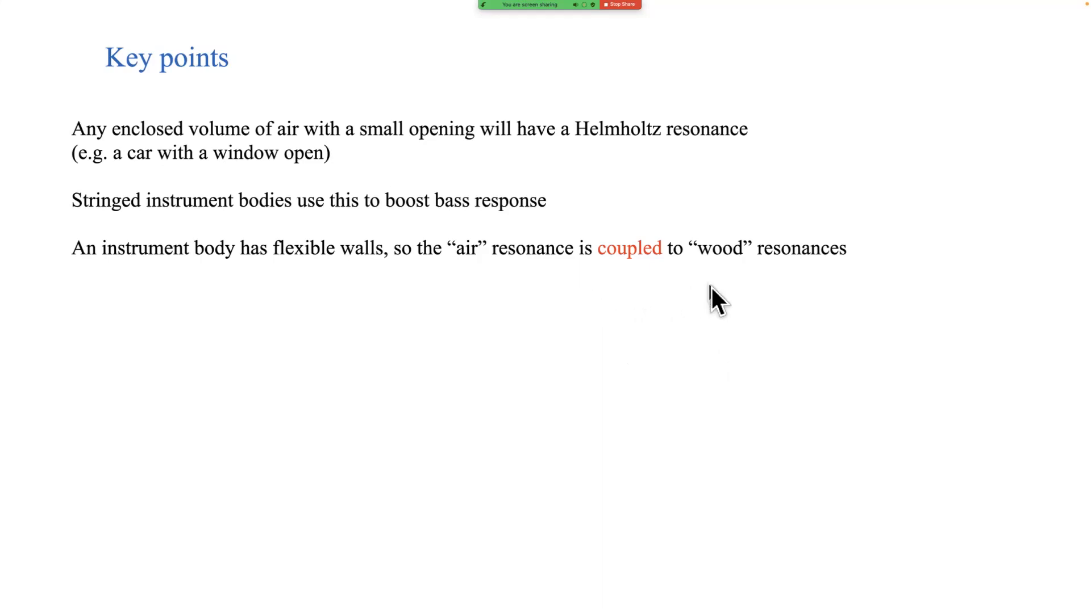
mouse_move(756, 324)
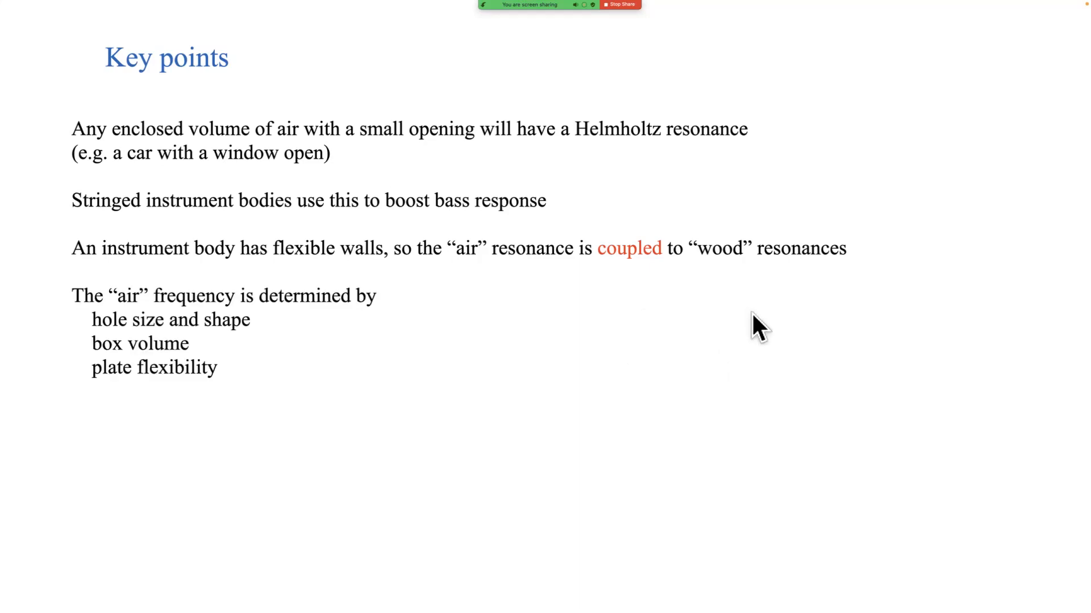
mouse_move(325, 367)
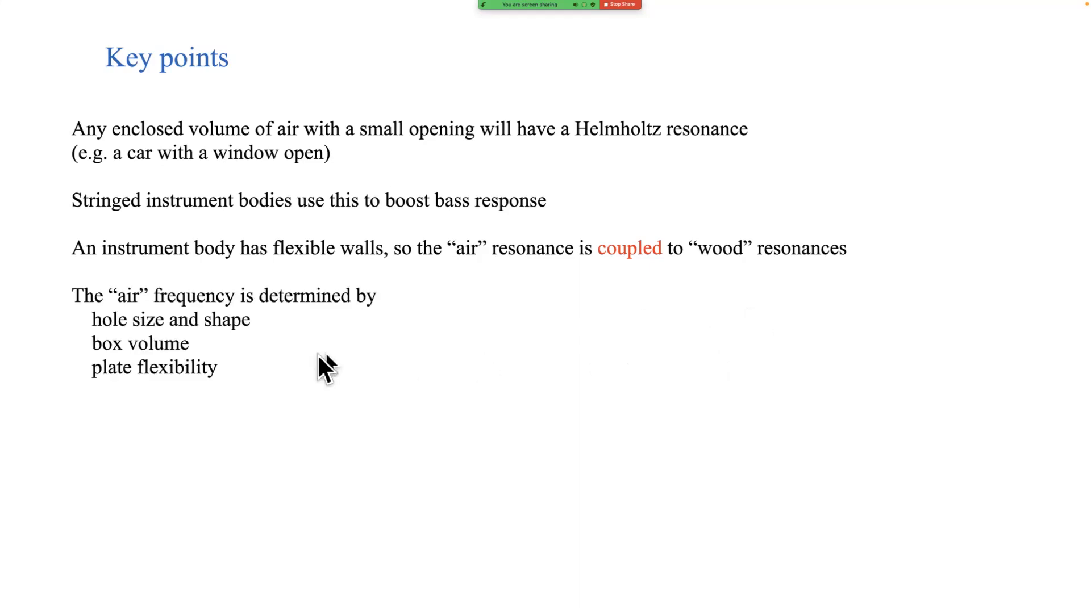
mouse_move(311, 361)
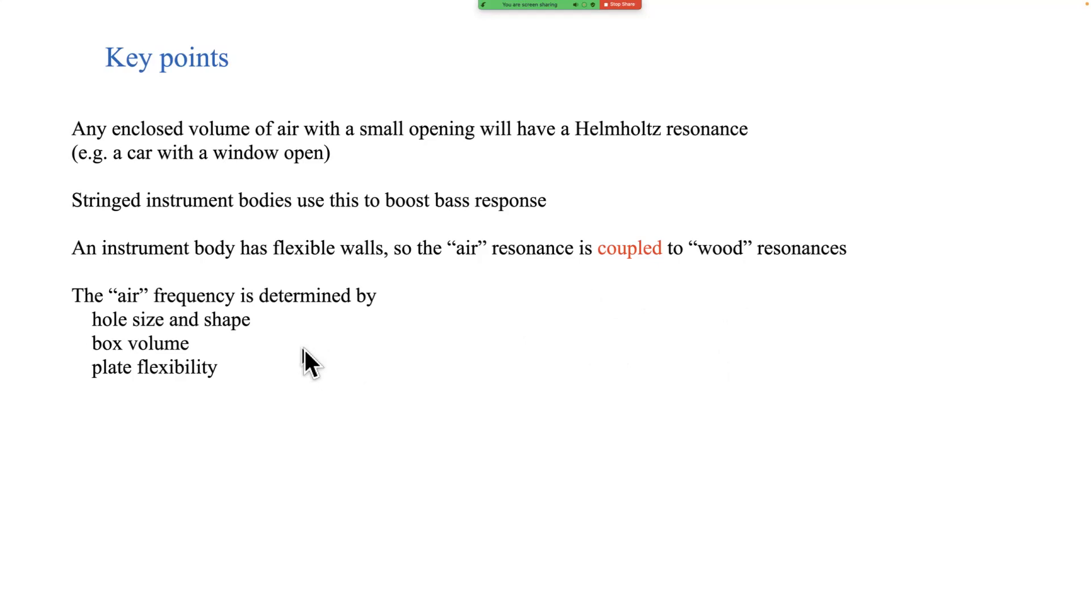
mouse_move(299, 351)
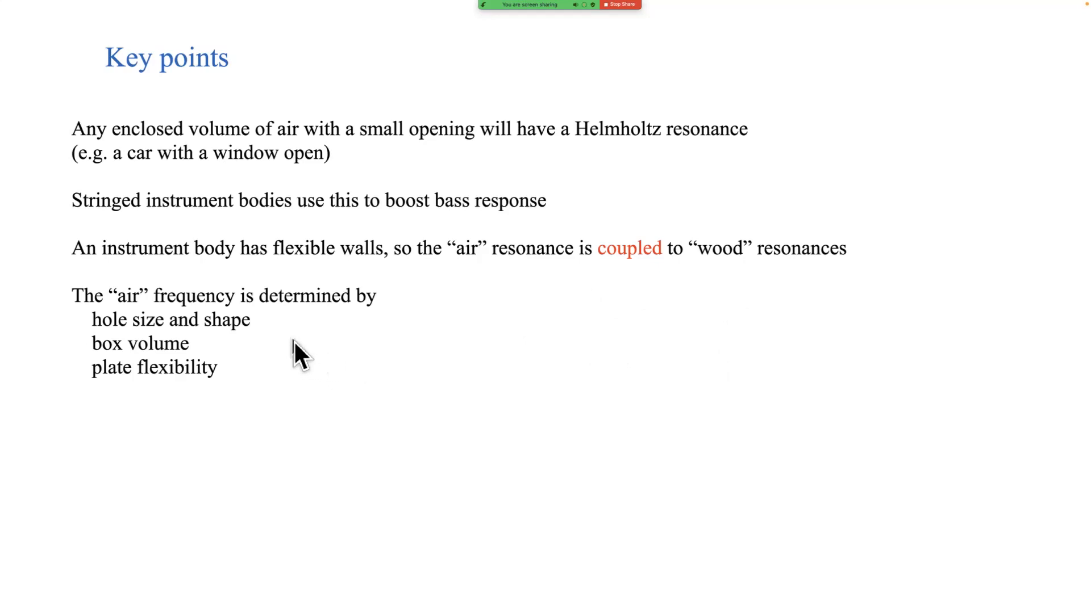
mouse_move(138, 333)
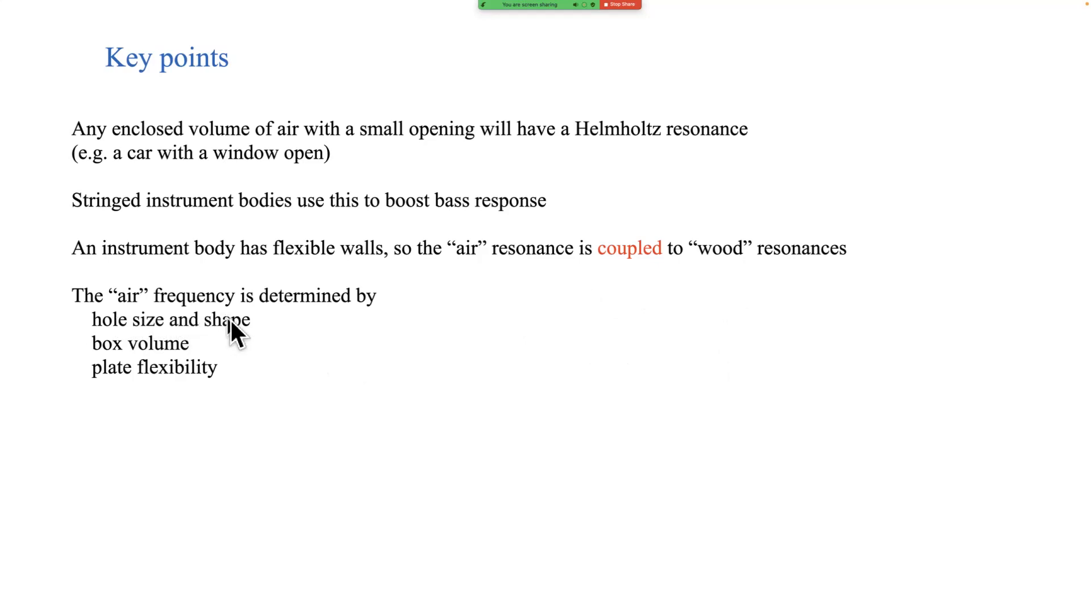
mouse_move(168, 354)
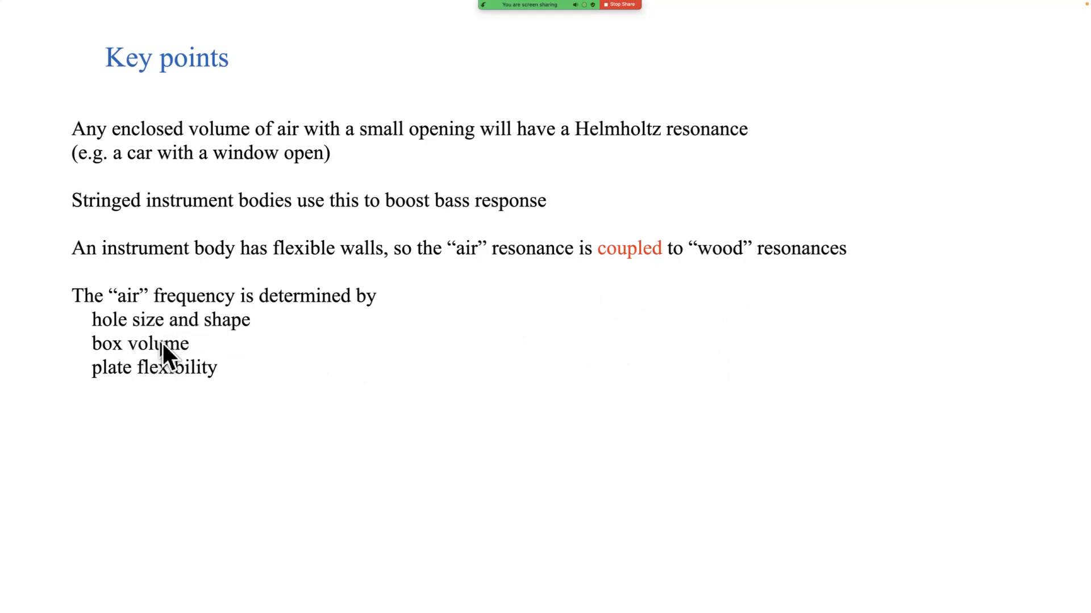
mouse_move(173, 353)
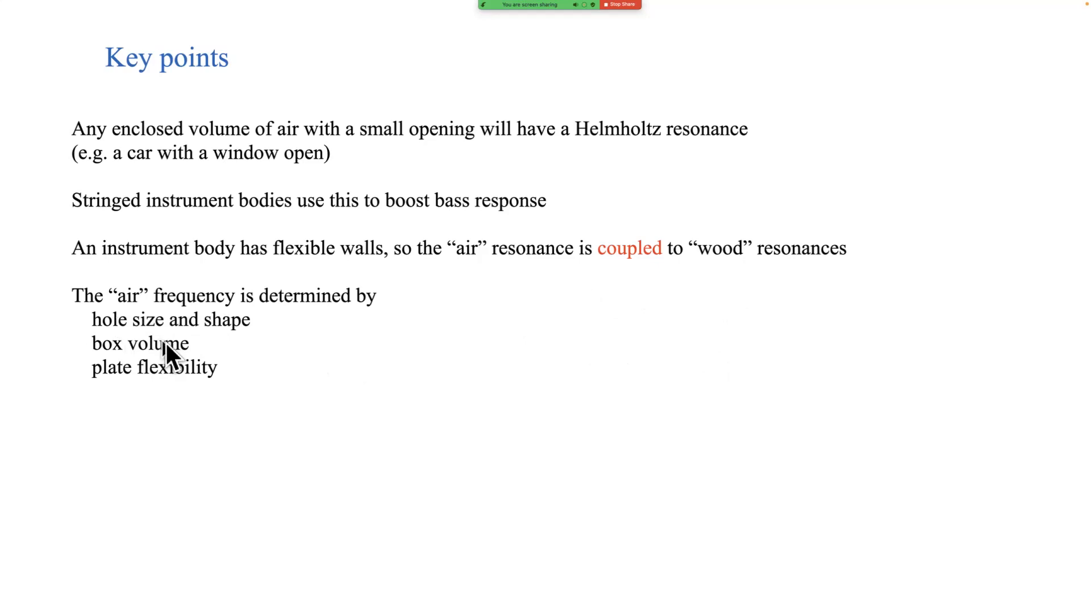
mouse_move(224, 392)
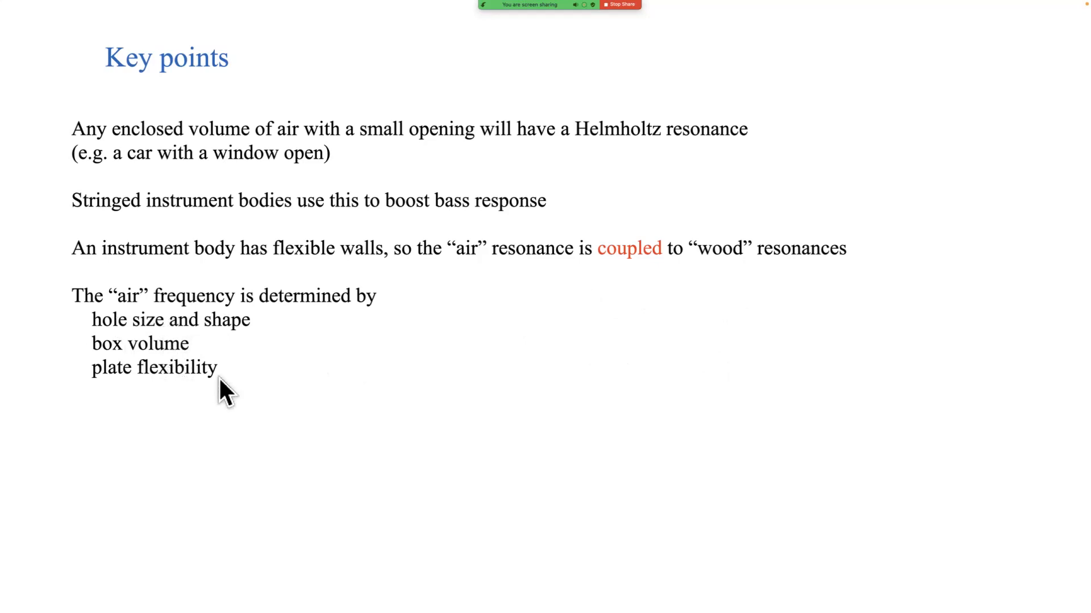
mouse_move(115, 386)
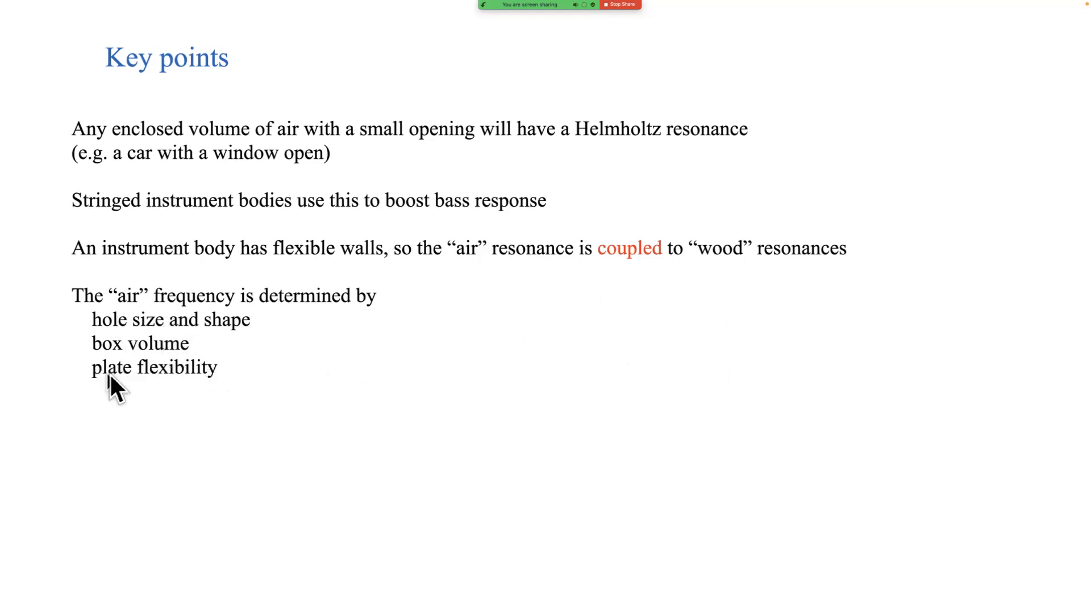
mouse_move(202, 390)
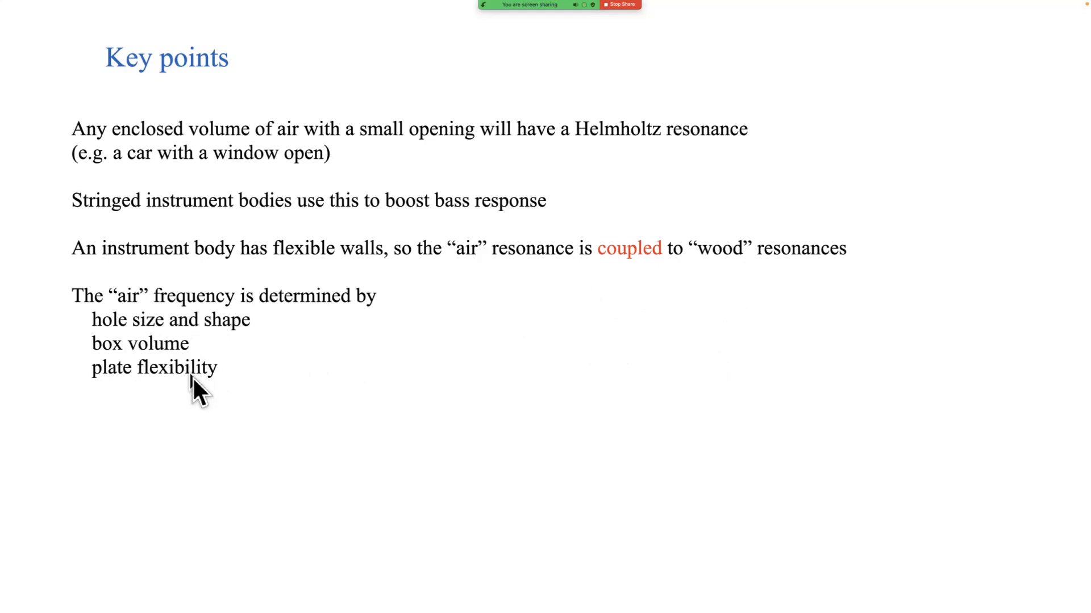
mouse_move(180, 396)
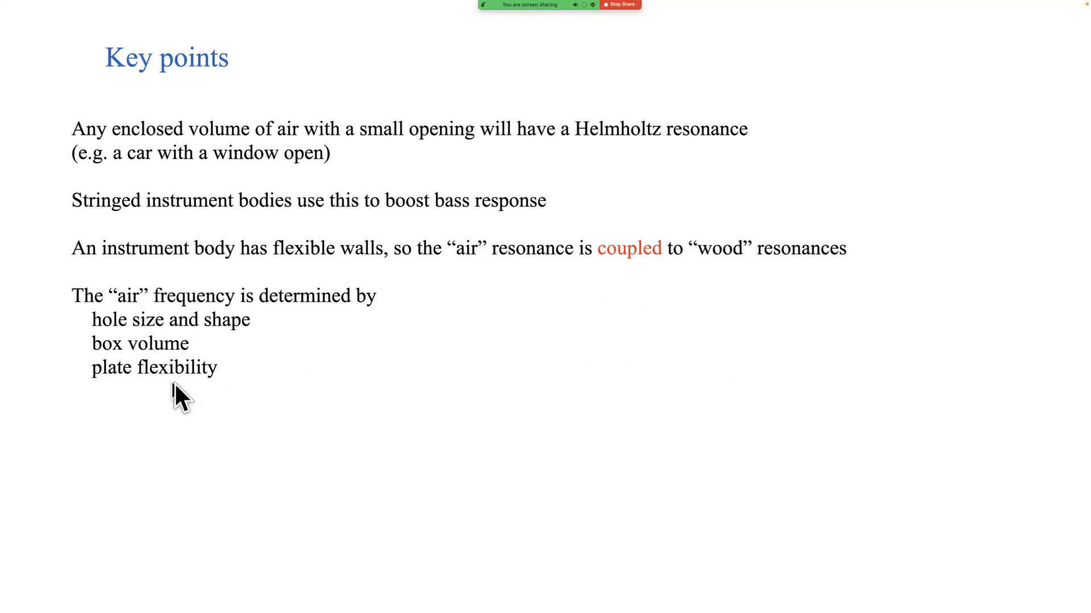
mouse_move(174, 393)
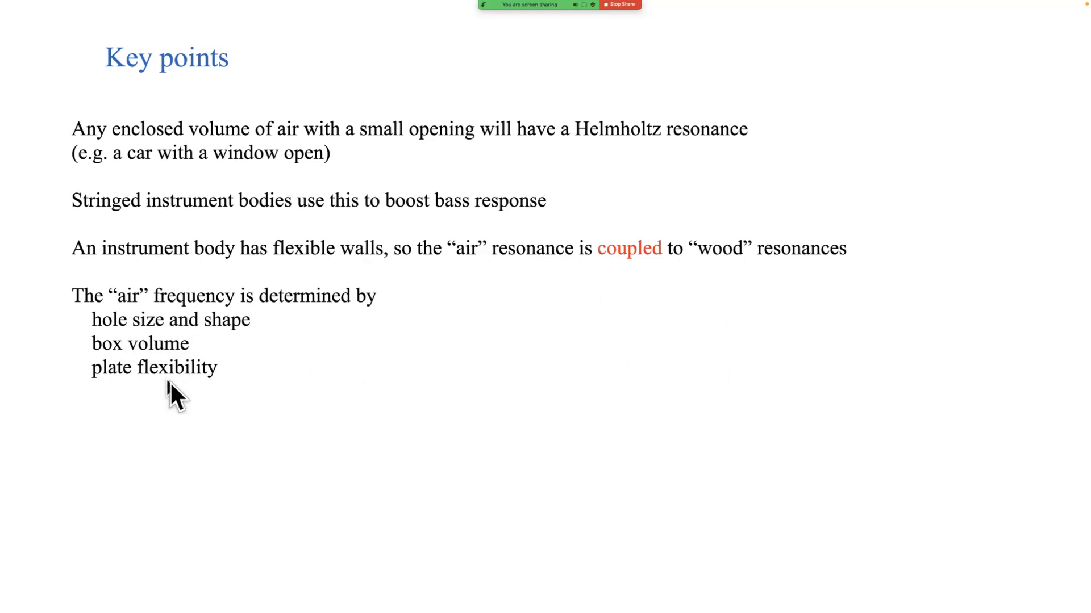
mouse_move(299, 394)
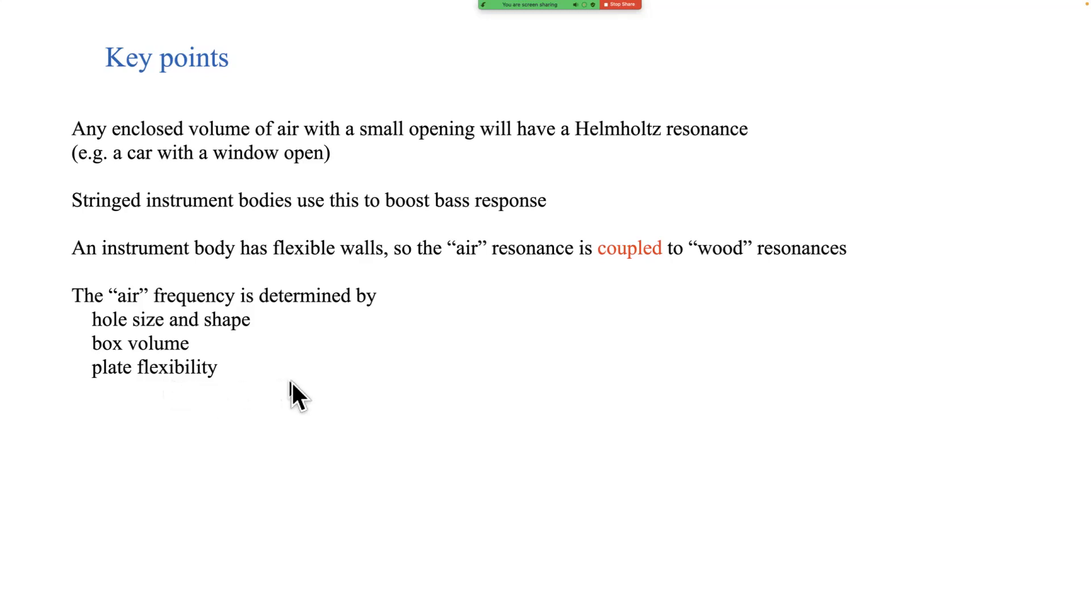
mouse_move(296, 397)
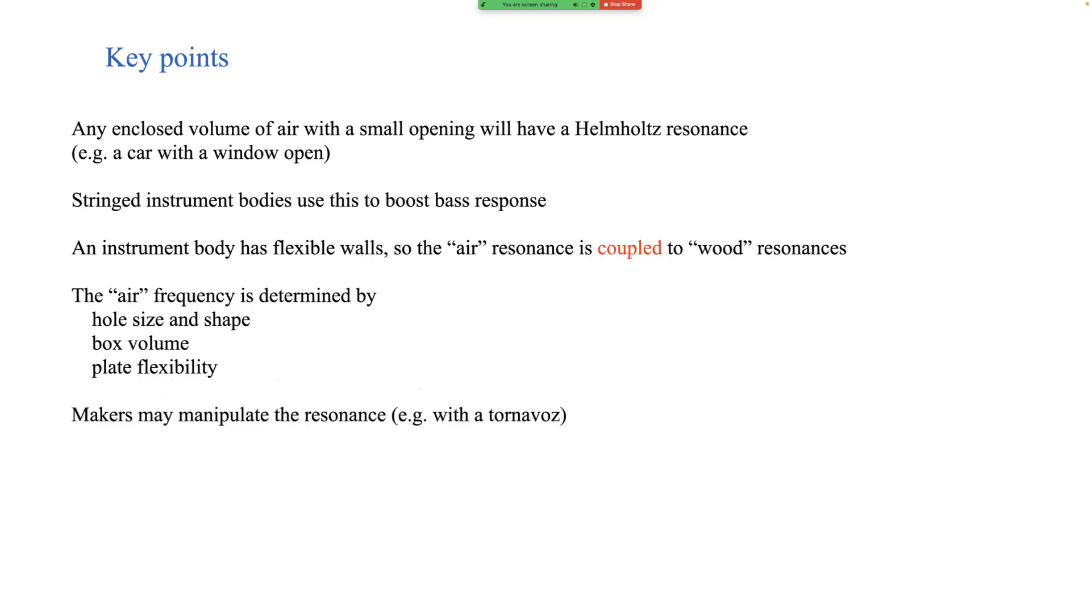
mouse_move(761, 426)
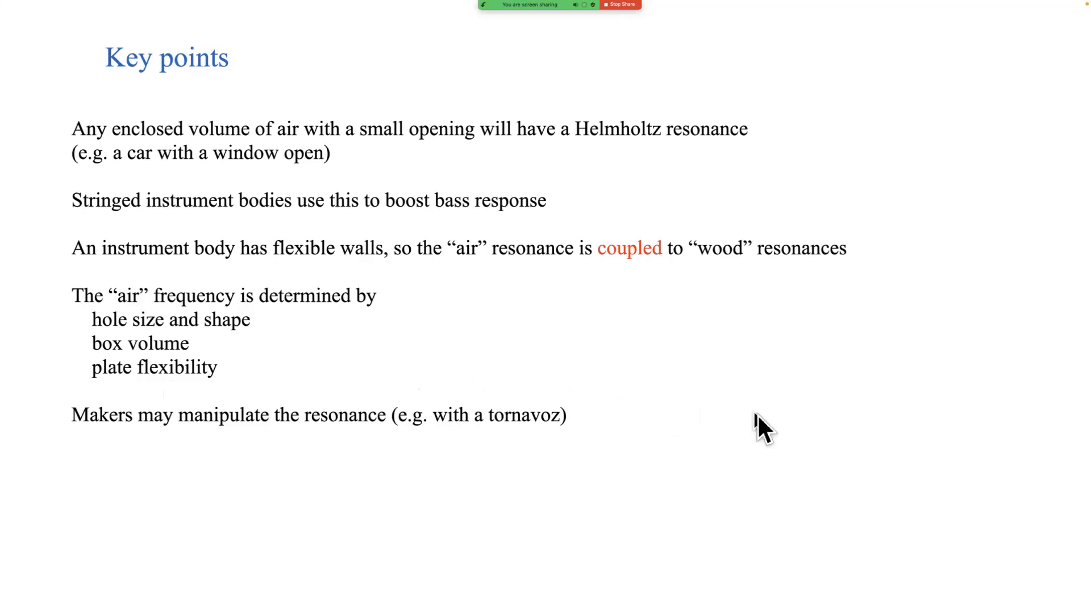